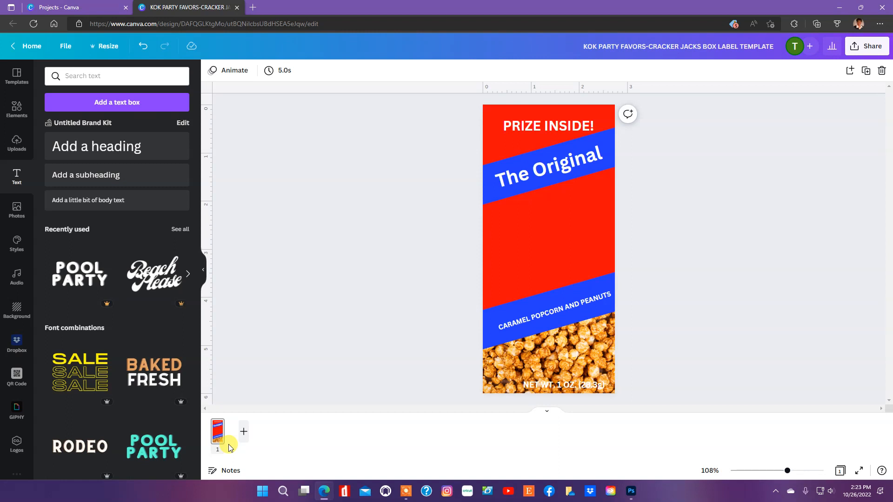
pyautogui.moveTo(529, 384)
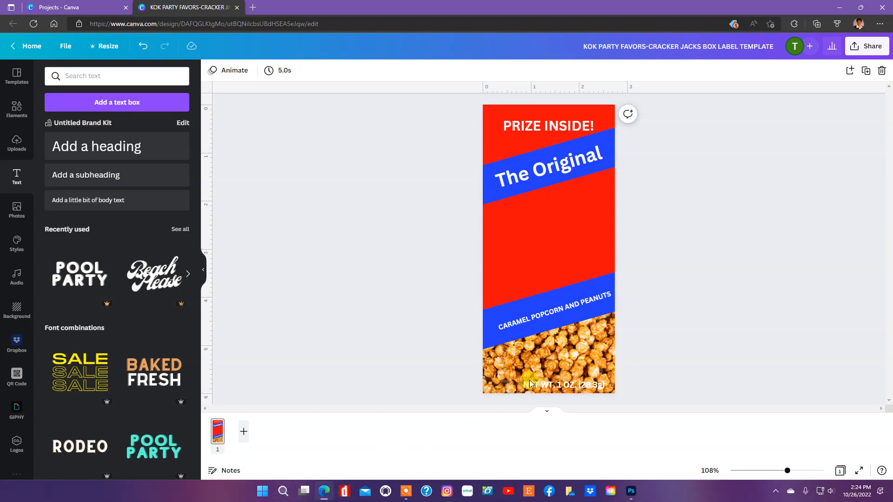
# Show the uploads library with the baseball and softball clipart beside the label
pyautogui.click(583, 318)
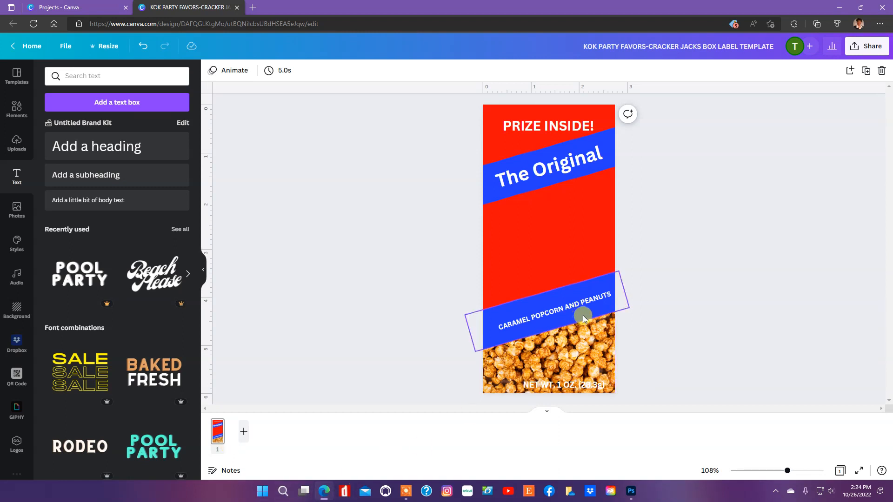
pyautogui.click(549, 193)
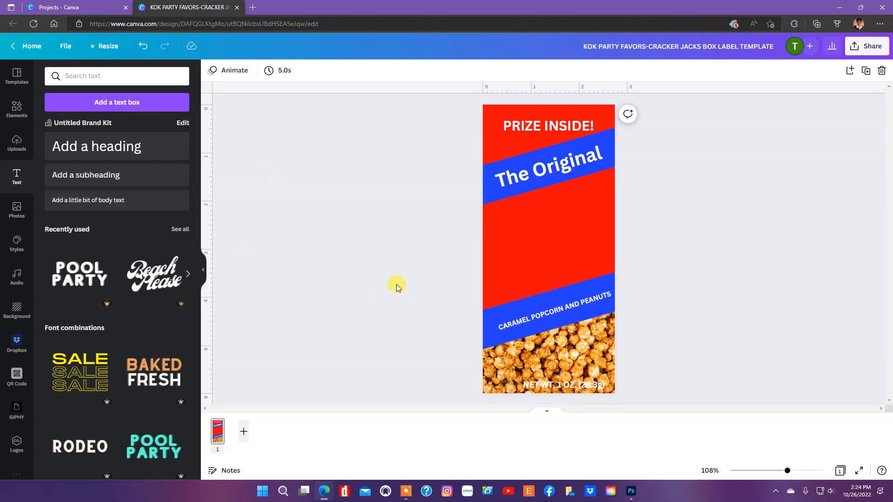
pyautogui.moveTo(44, 209)
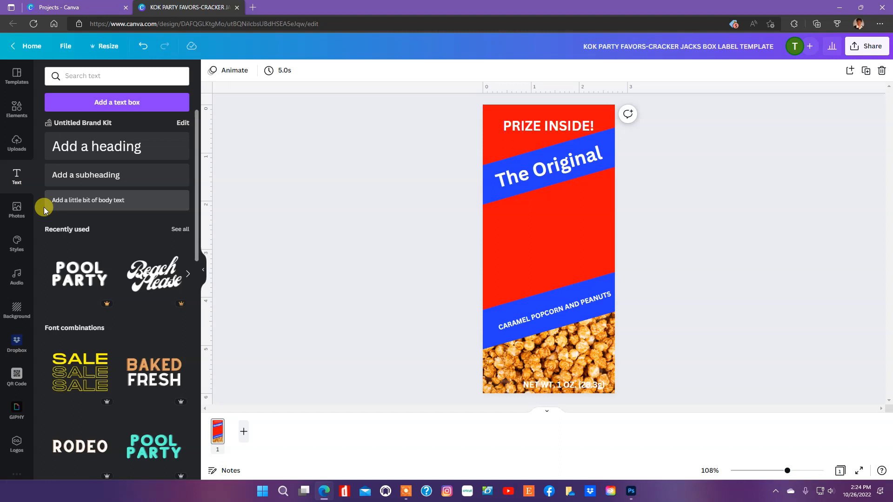
pyautogui.moveTo(16, 142)
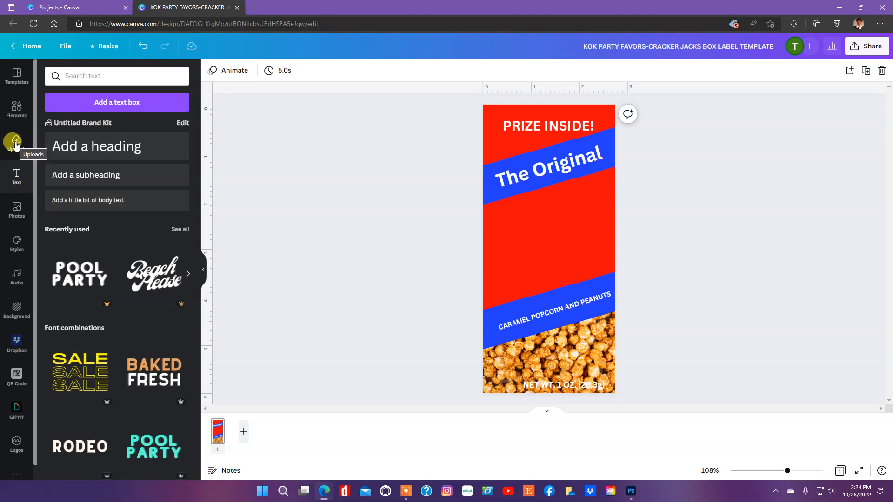
pyautogui.click(17, 142)
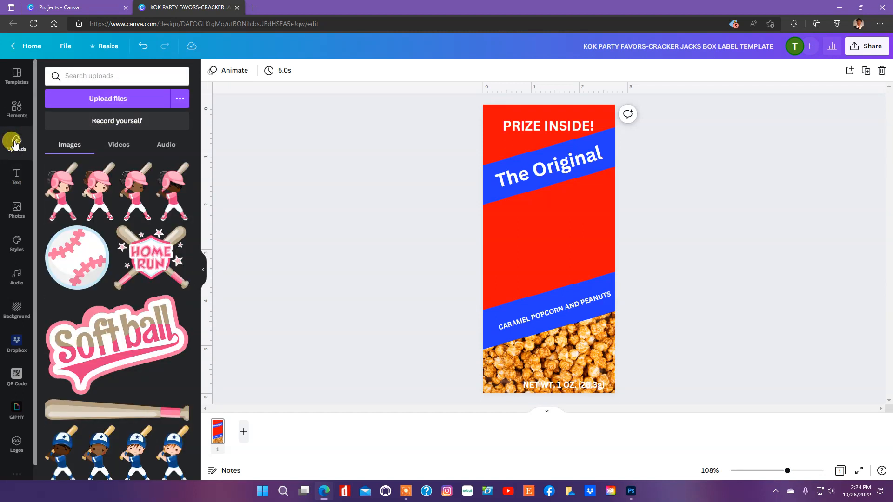
pyautogui.moveTo(165, 131)
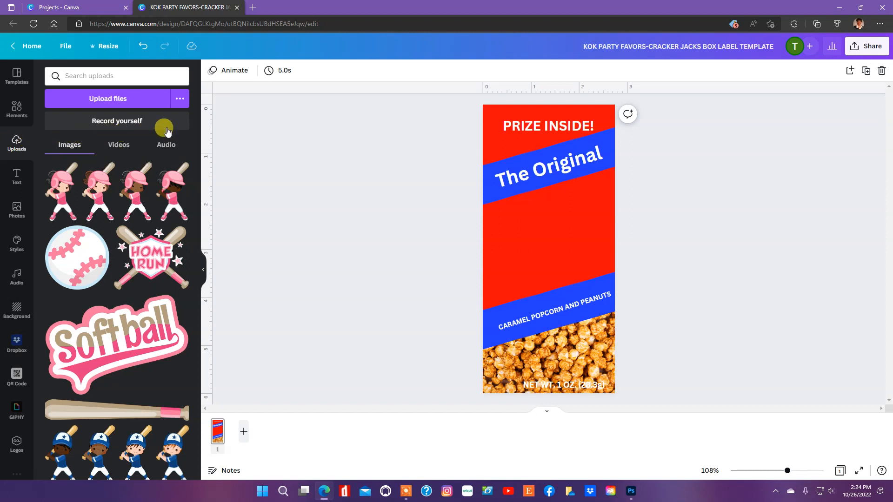
pyautogui.moveTo(733, 60)
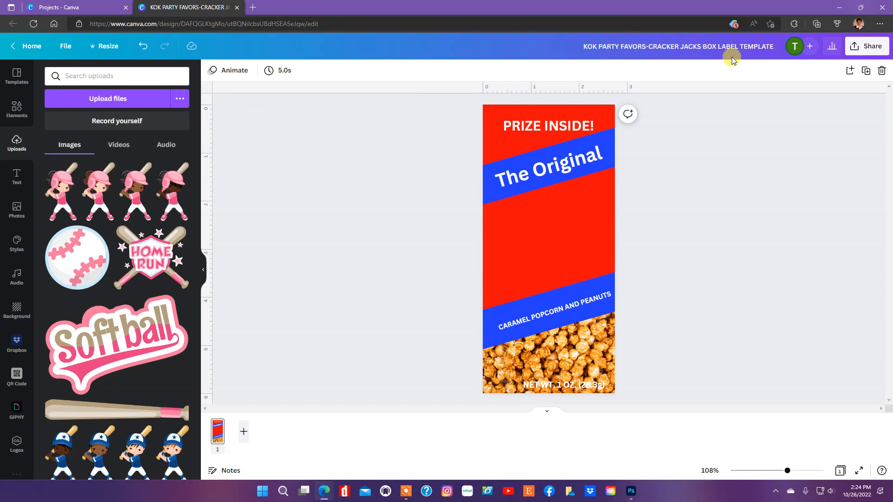
pyautogui.moveTo(444, 51)
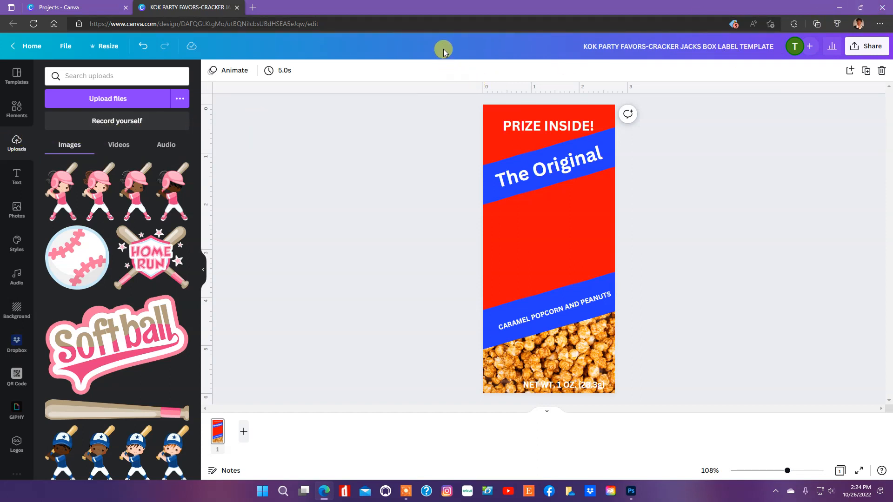
pyautogui.moveTo(548, 46)
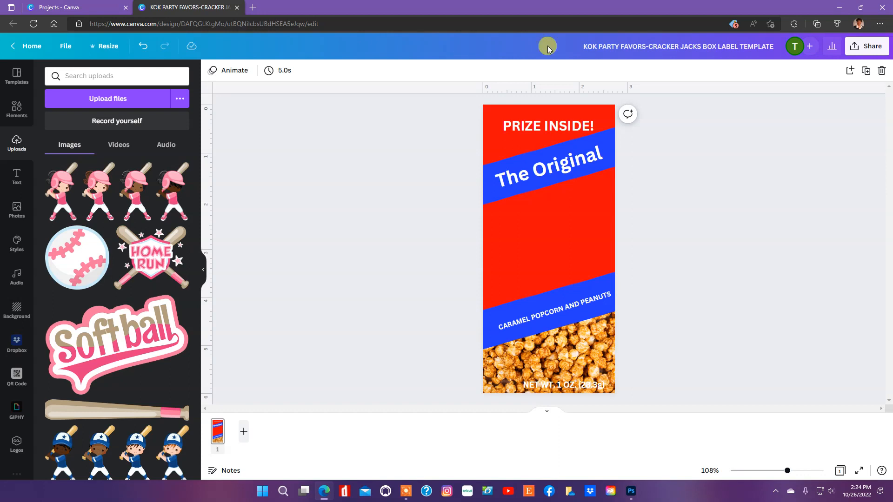
# Restore Edge from full screen, start a new browser window, and move Canva aside
pyautogui.click(840, 8)
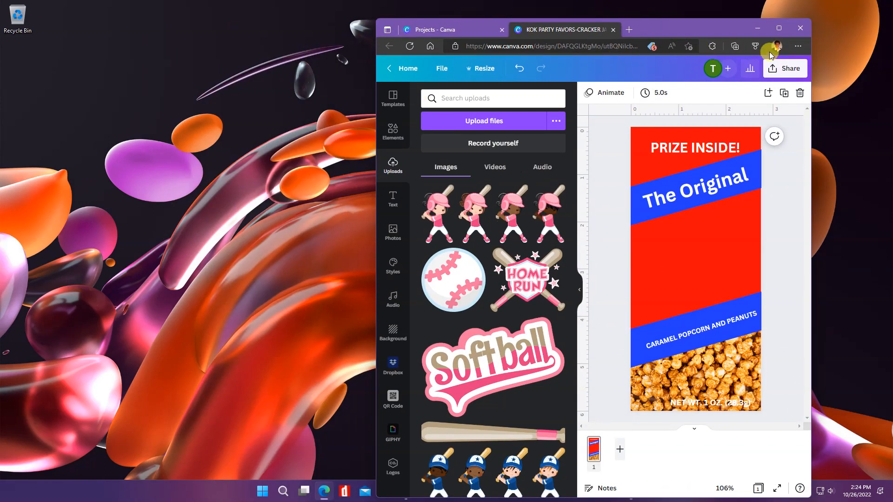
pyautogui.click(797, 46)
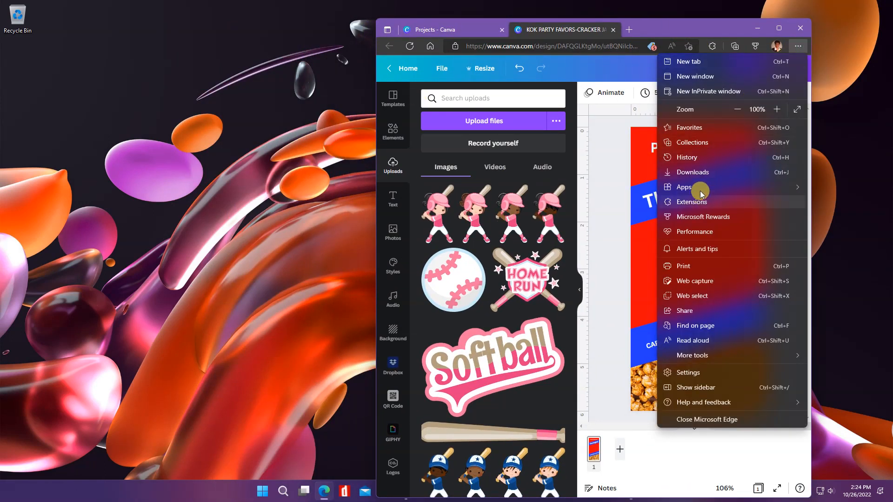
pyautogui.moveTo(694, 76)
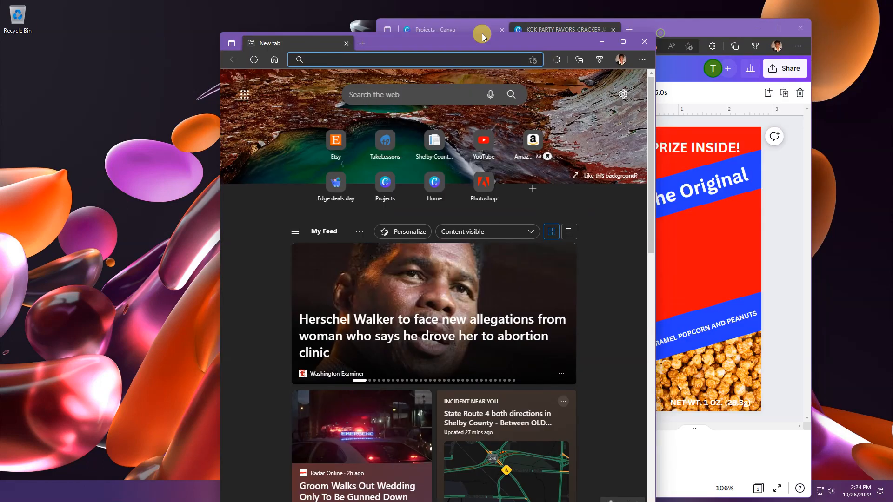
pyautogui.click(502, 19)
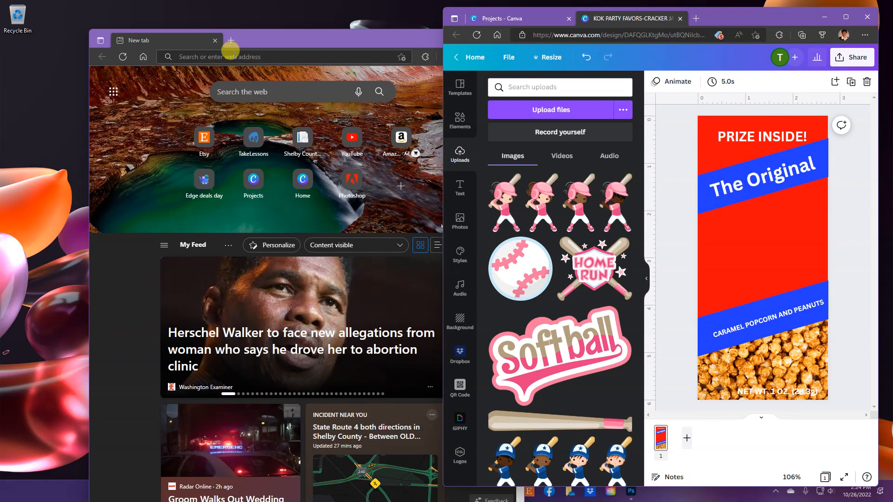
# Search Google Images for baseball player PNGs and browse the thumbnails
pyautogui.click(256, 57)
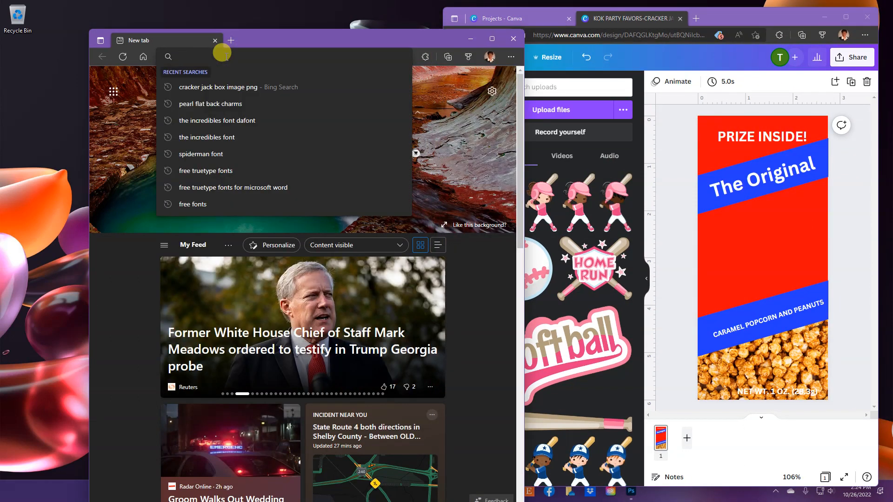
pyautogui.write('BASEBALL')
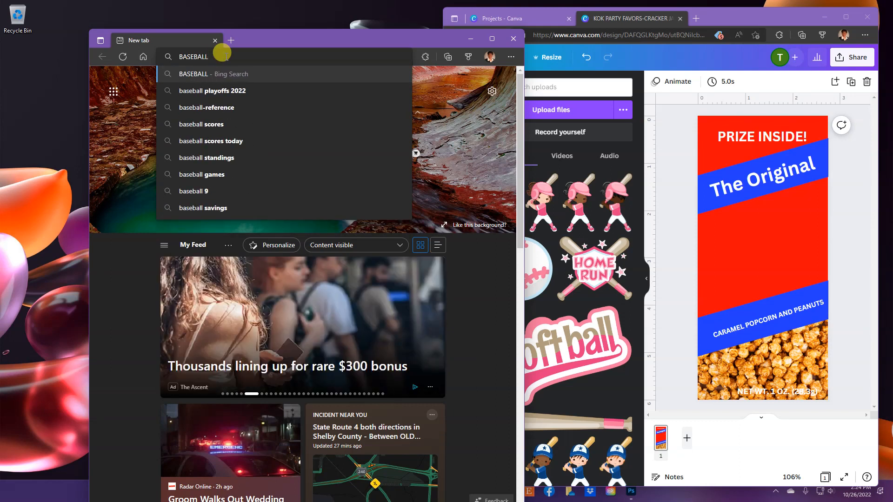
pyautogui.write('IMAGES...')
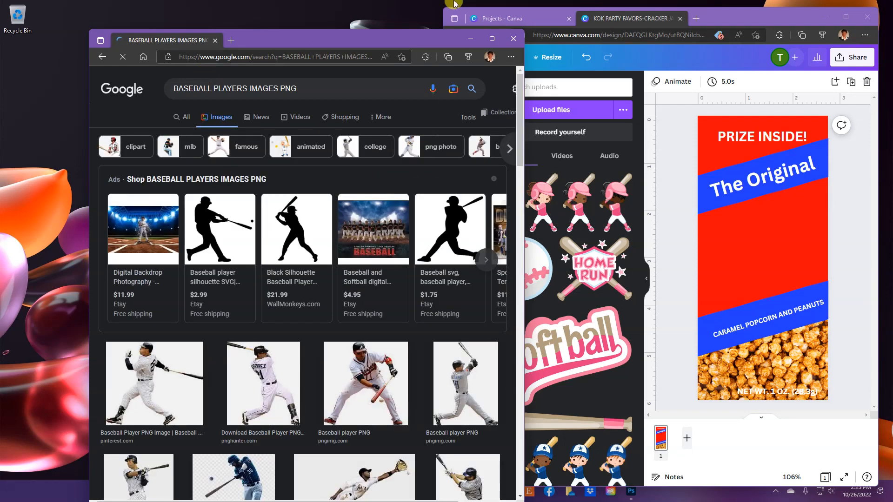
pyautogui.scroll(-3)
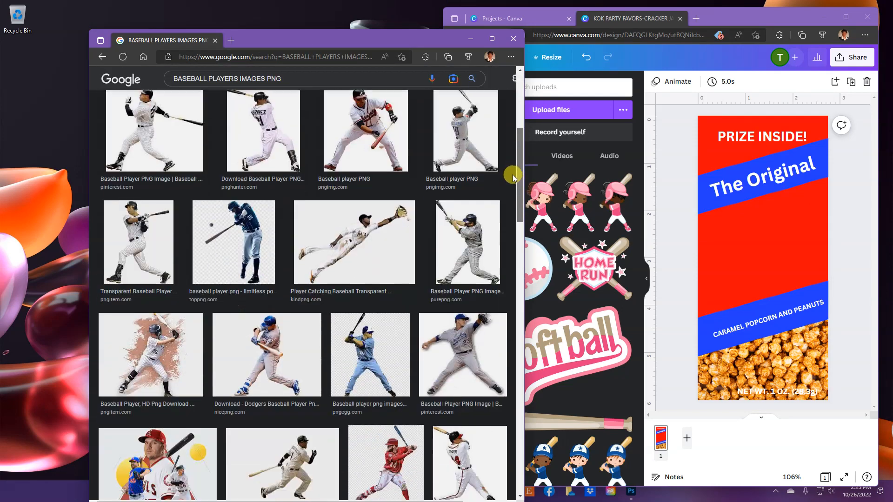
pyautogui.scroll(-3)
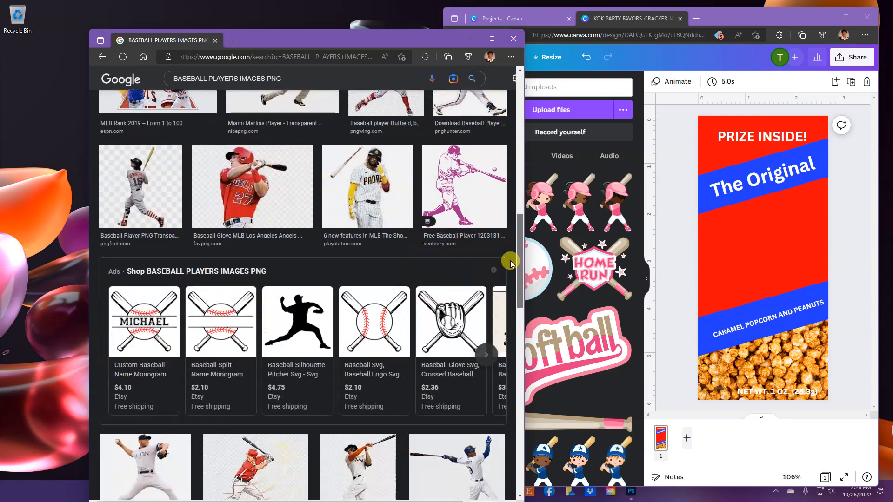
pyautogui.scroll(-3)
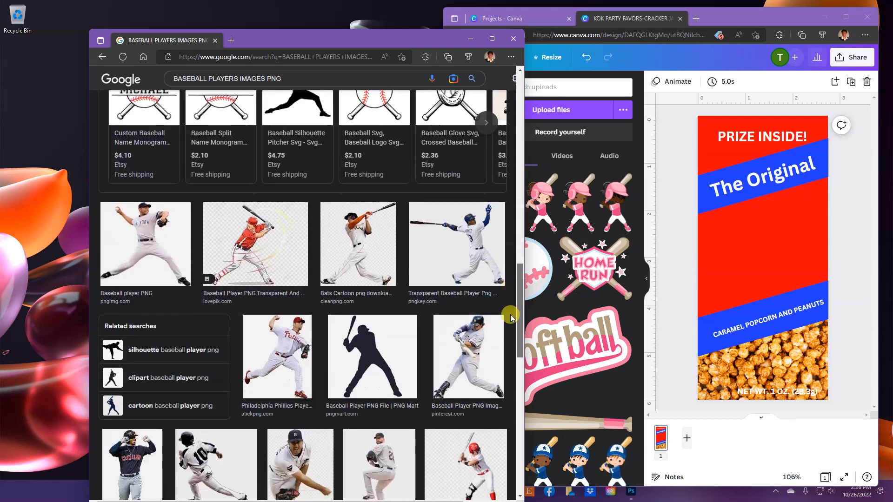
pyautogui.scroll(3)
pyautogui.write('THEME')
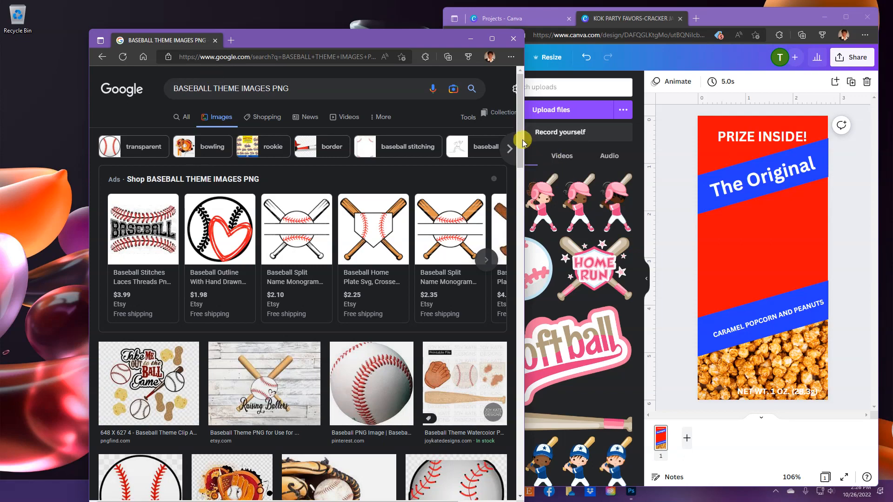
# Browse the results for 'BASEBALL THEME IMAGES PNG'
pyautogui.scroll(-3)
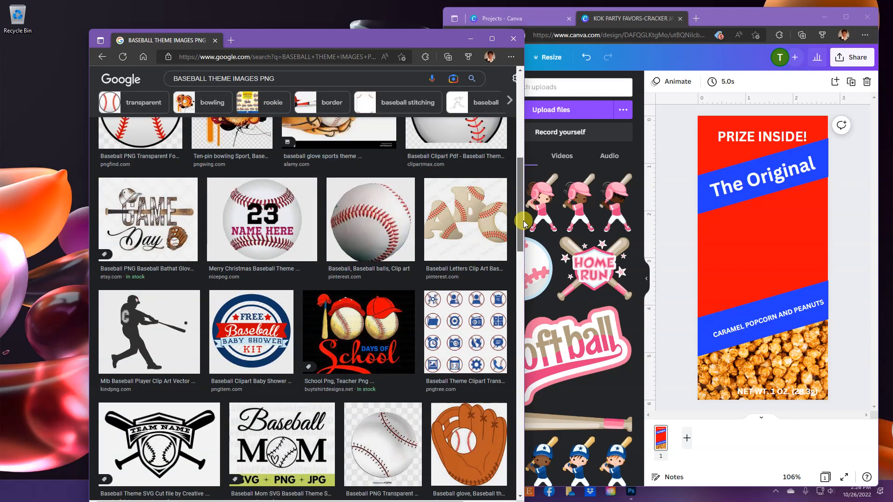
pyautogui.scroll(-3)
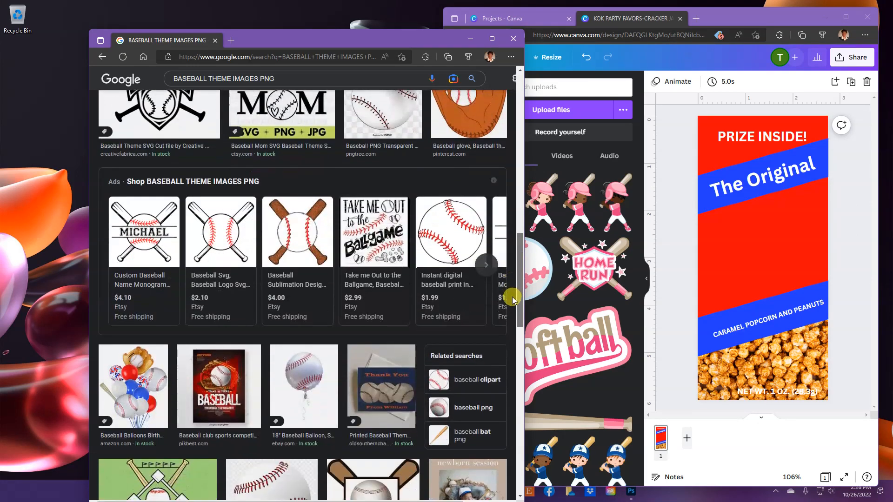
pyautogui.scroll(-3)
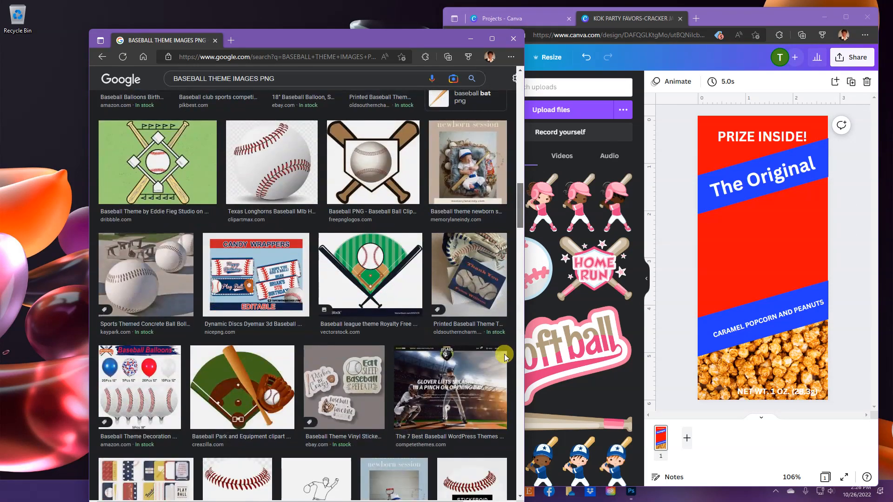
pyautogui.moveTo(390, 295)
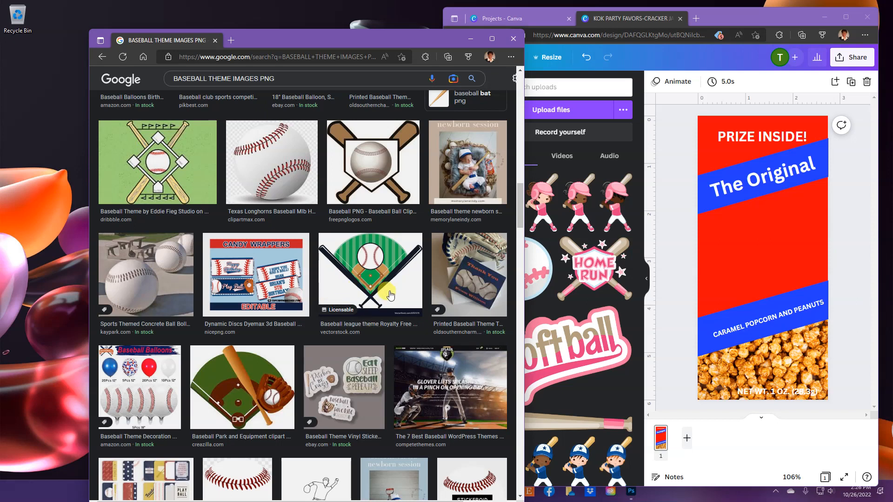
pyautogui.moveTo(384, 289)
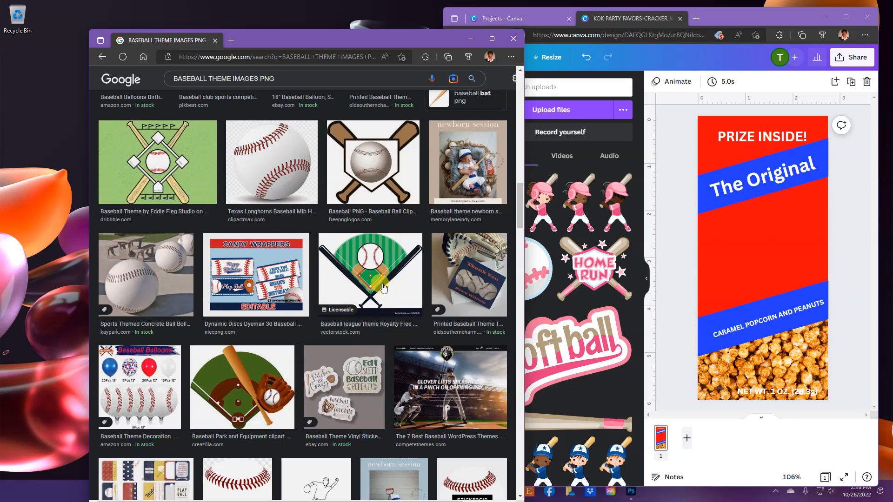
# Save the baseball diamond image as PNG into the 1KOK PARTY FAVORS STORE folder
pyautogui.rightClick(372, 273)
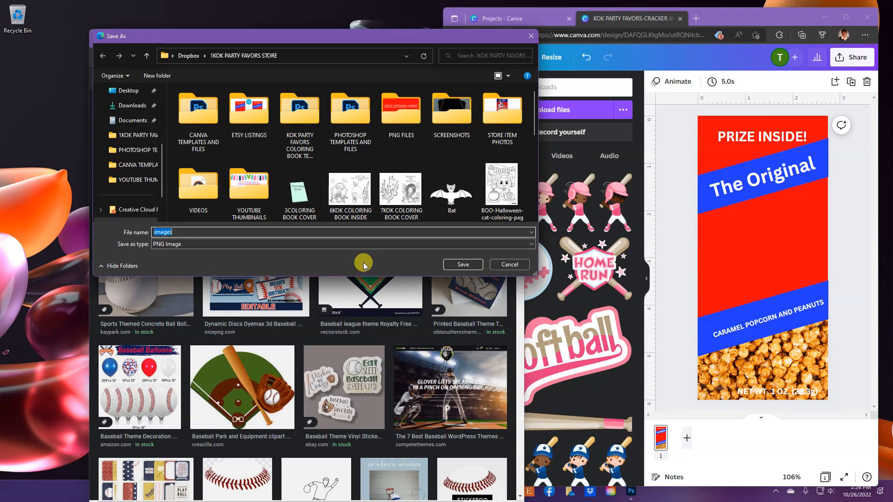
pyautogui.moveTo(462, 264)
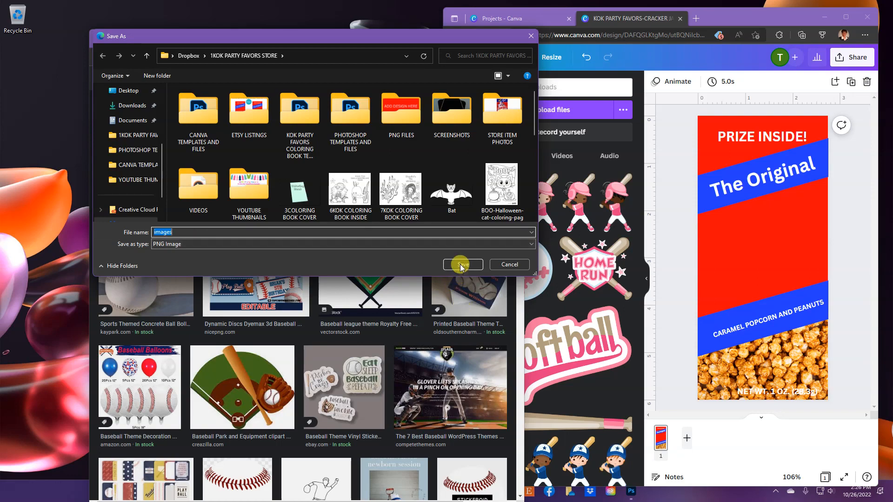
pyautogui.click(463, 264)
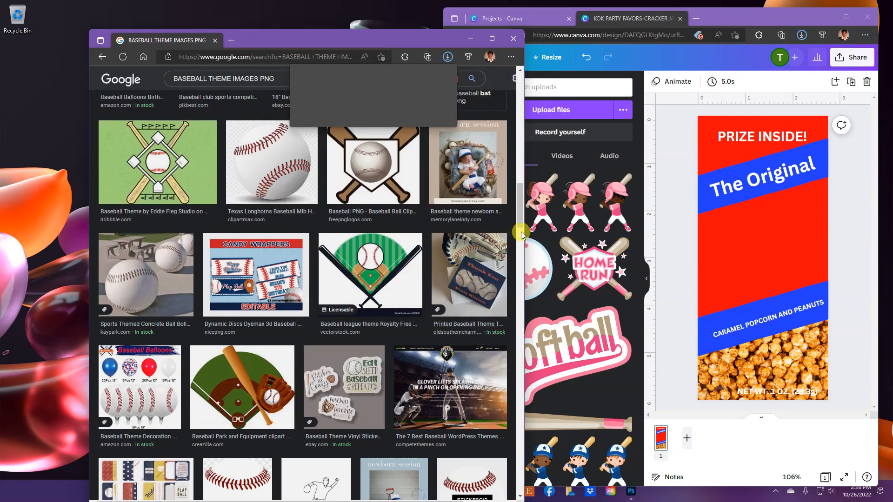
pyautogui.scroll(-3)
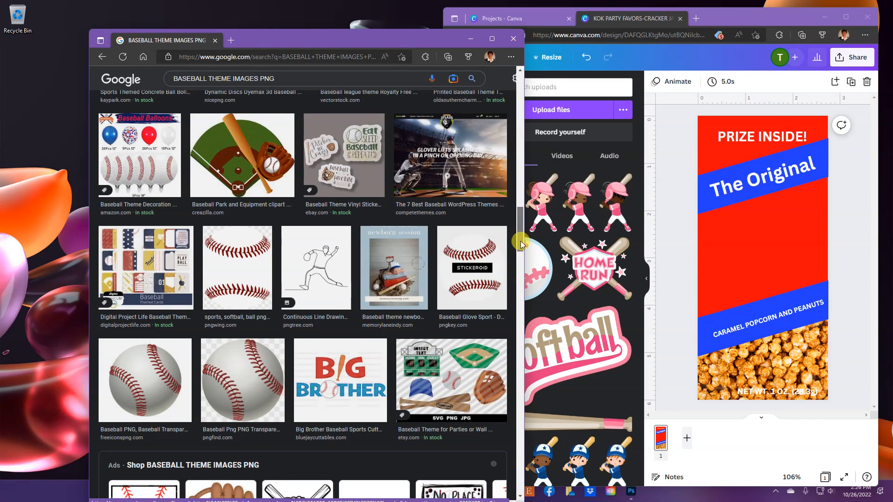
pyautogui.scroll(-3)
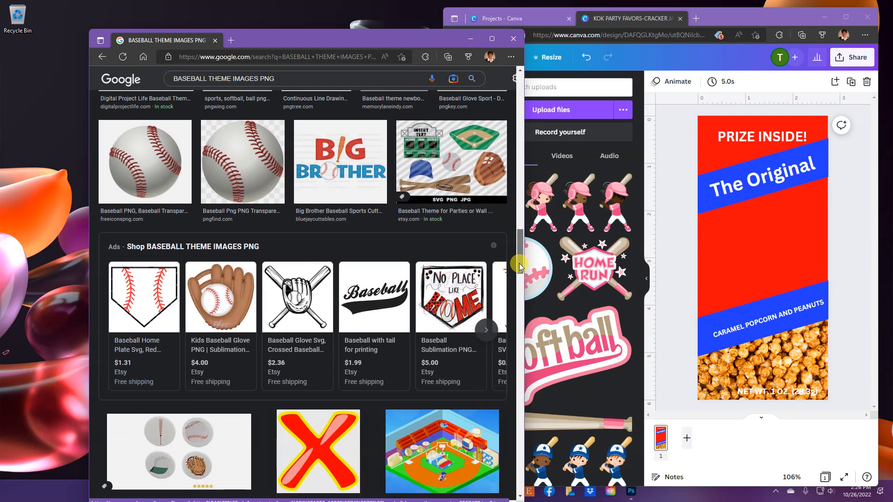
pyautogui.scroll(-3)
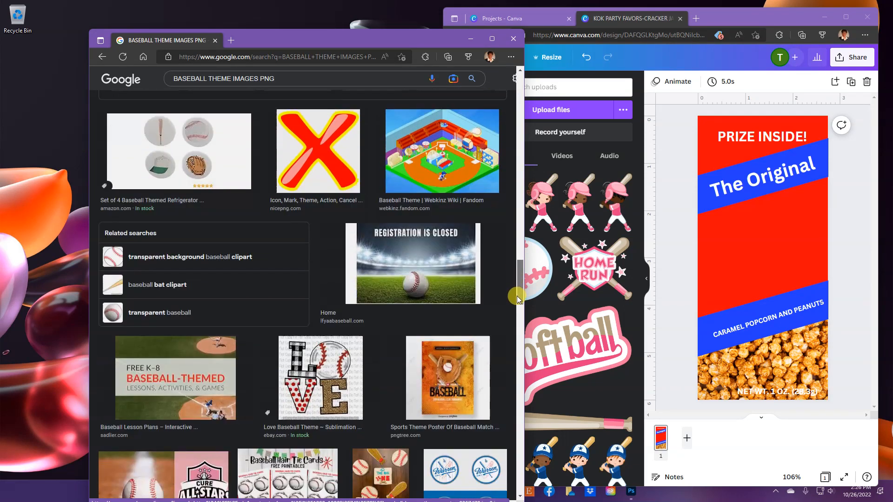
pyautogui.scroll(-3)
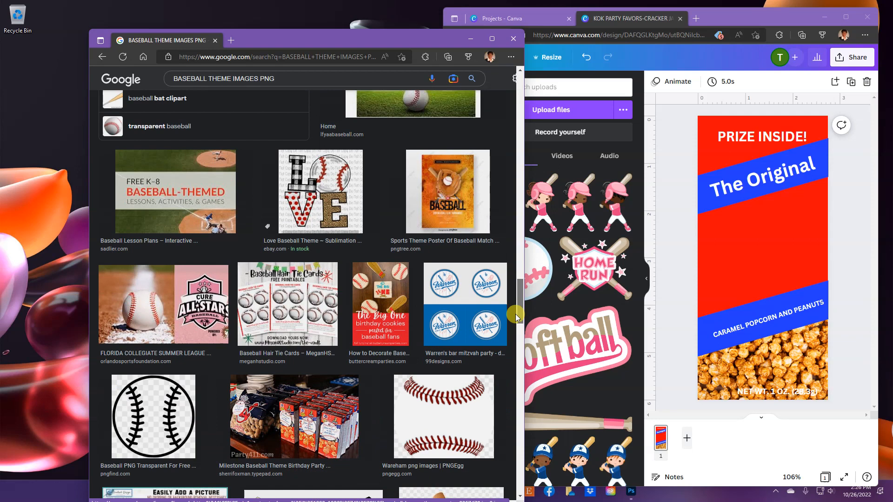
pyautogui.scroll(-3)
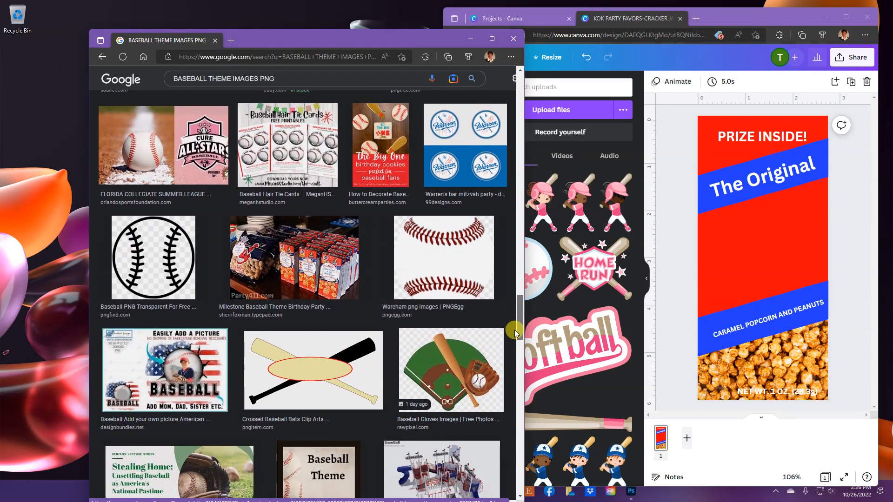
pyautogui.scroll(-3)
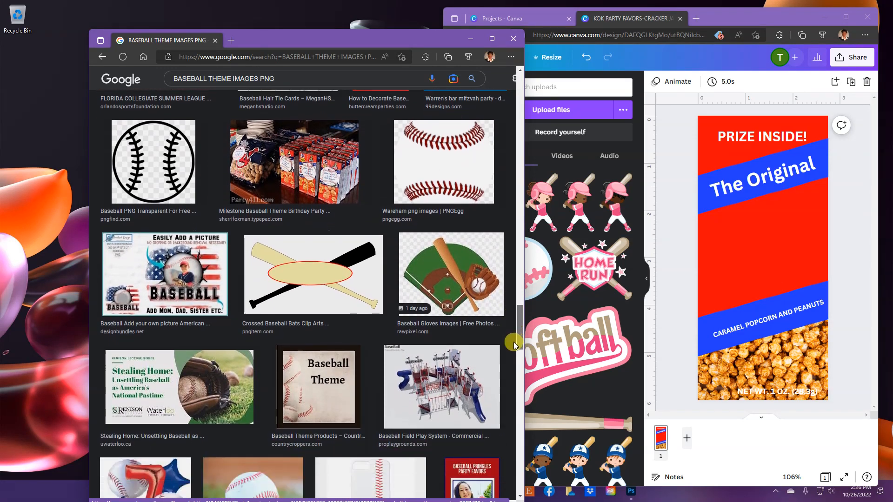
pyautogui.scroll(-3)
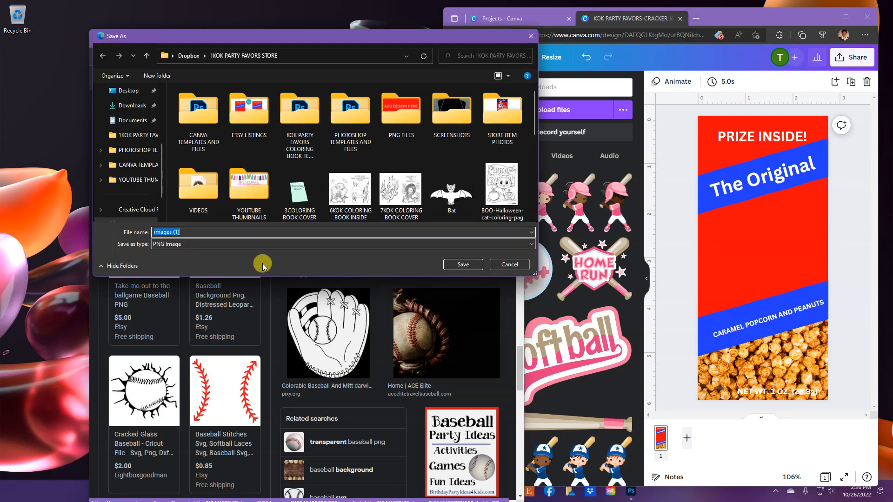
# Confirm saving the baseball PNG and close the Google Images window
pyautogui.click(509, 264)
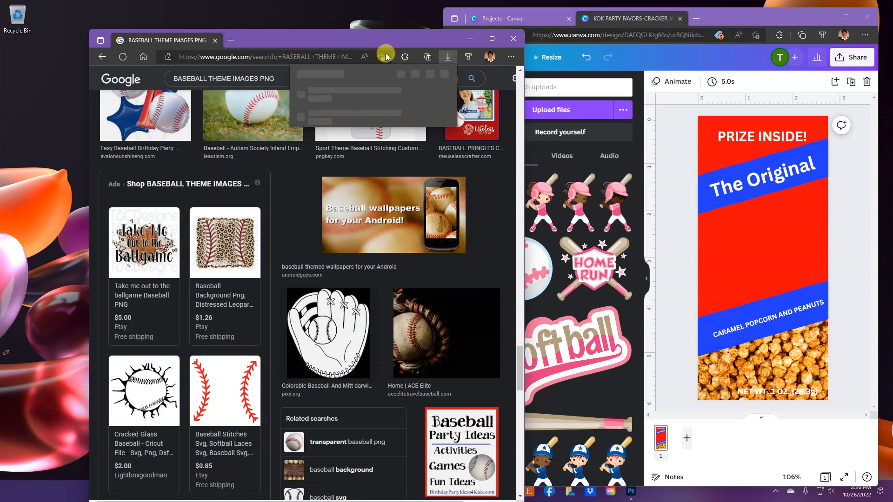
pyautogui.click(448, 57)
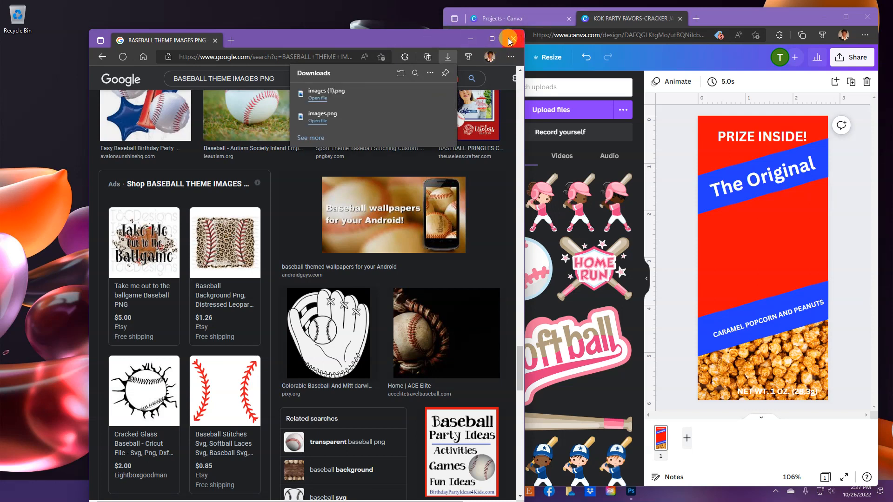
pyautogui.moveTo(509, 39)
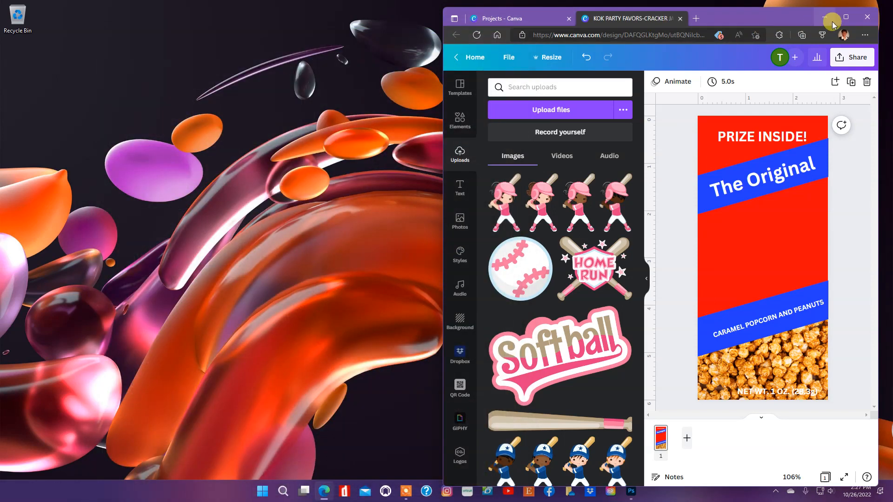
# Maximize the Canva window so the label design fills the screen
pyautogui.click(845, 17)
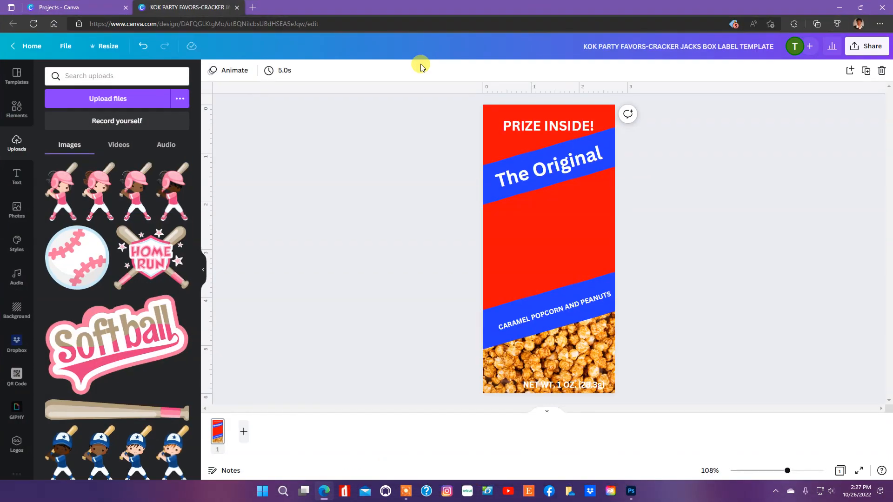
pyautogui.moveTo(414, 62)
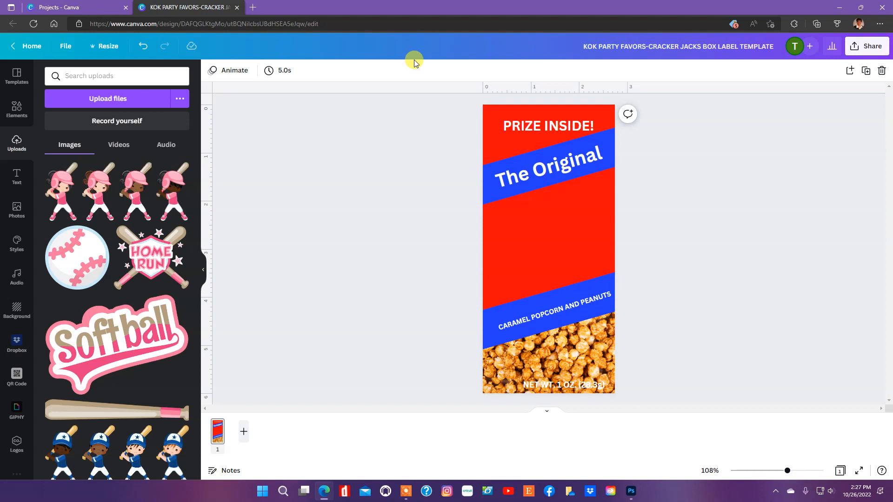
pyautogui.moveTo(337, 65)
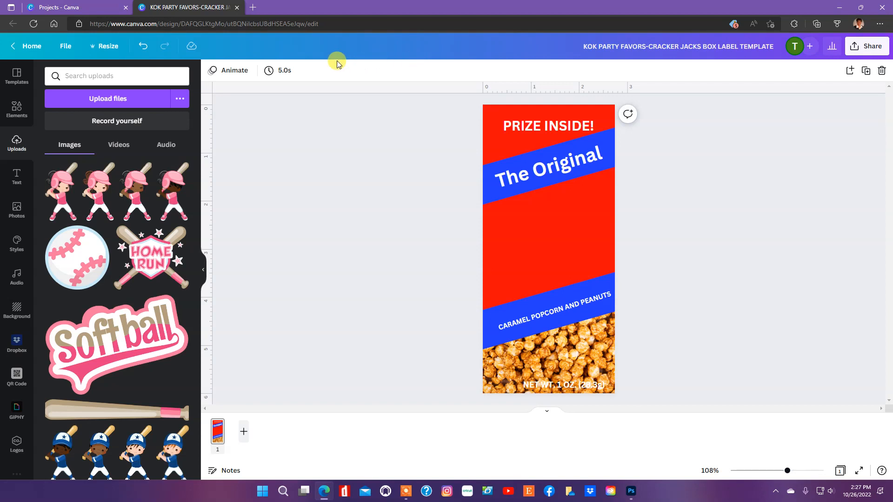
pyautogui.moveTo(85, 120)
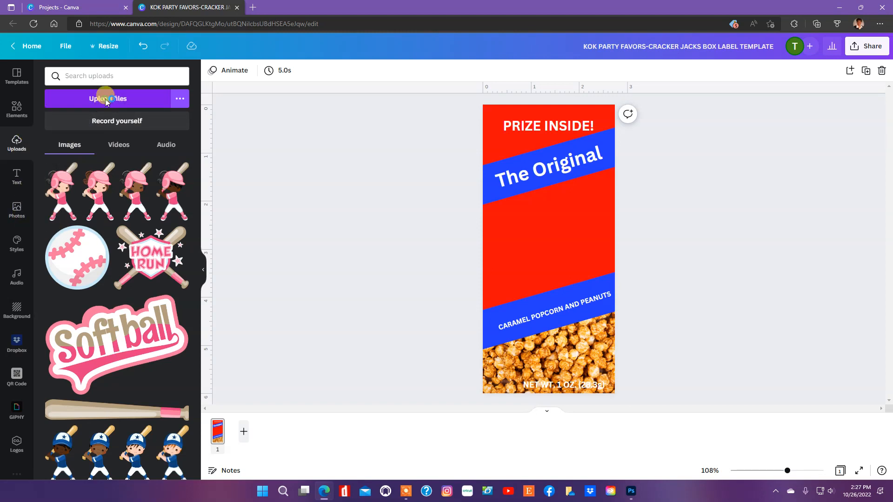
# Upload the baseball glove and baseball field images from the party favors store folder
pyautogui.click(107, 99)
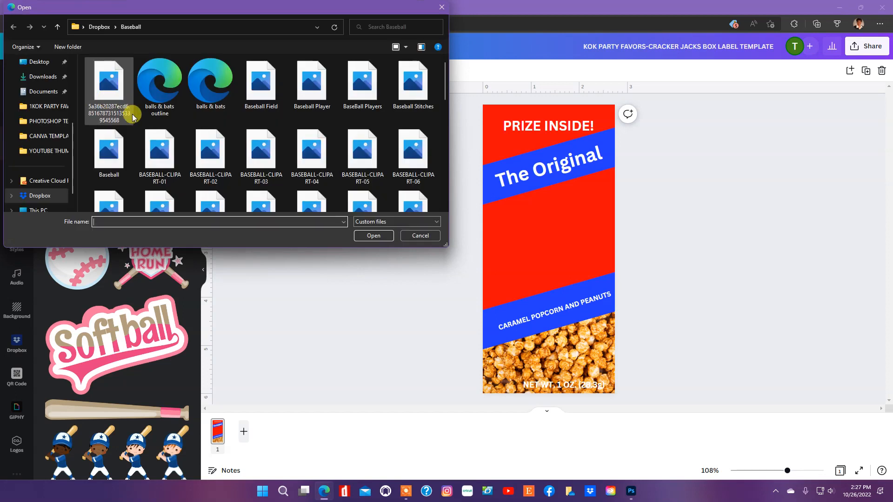
pyautogui.moveTo(55, 118)
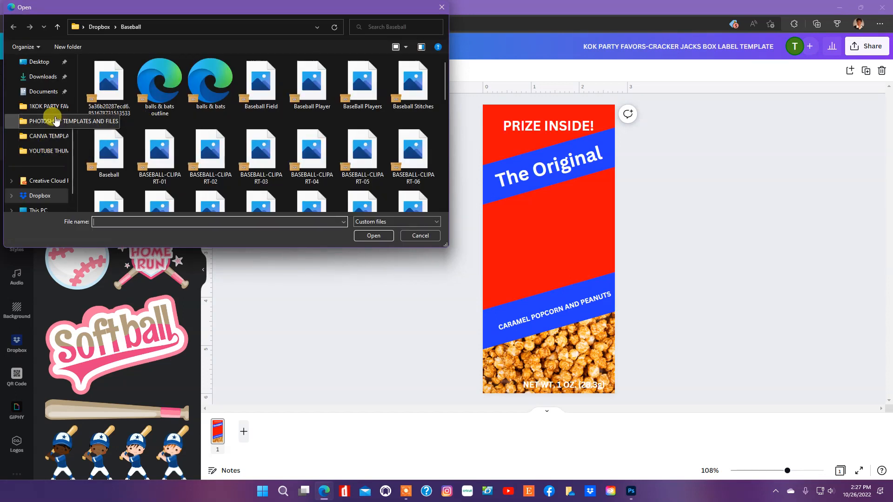
pyautogui.click(49, 106)
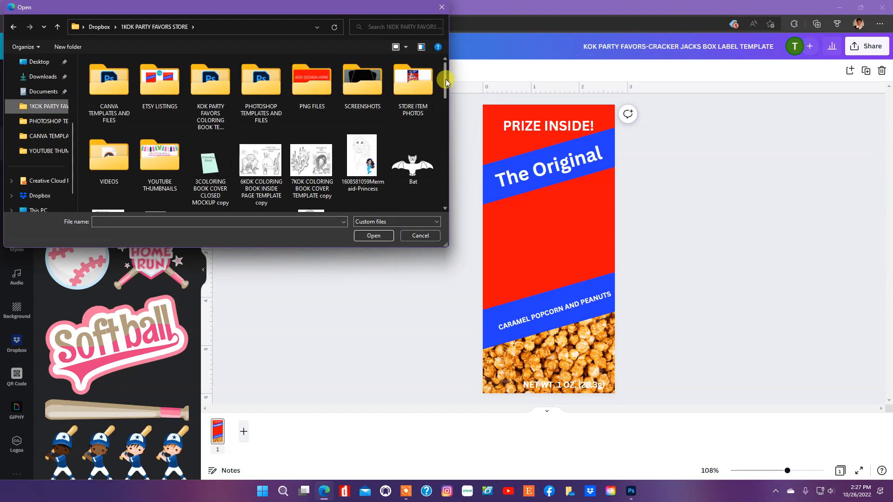
pyautogui.scroll(-3)
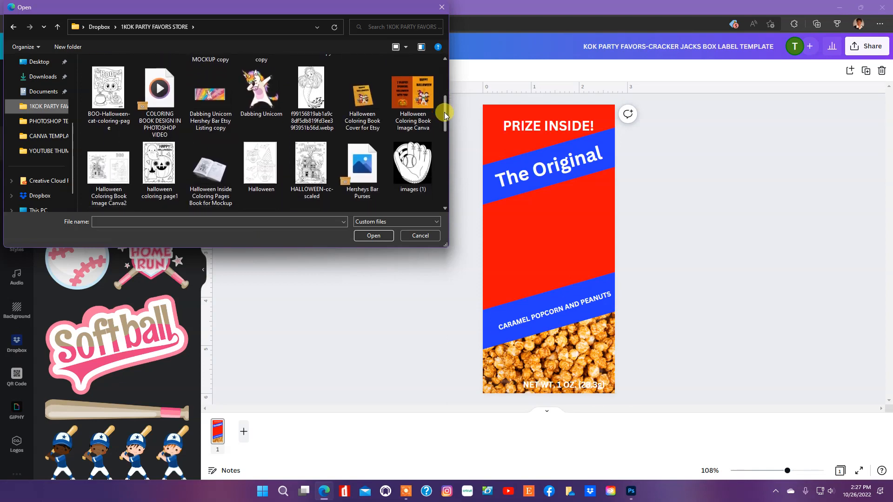
pyautogui.scroll(-3)
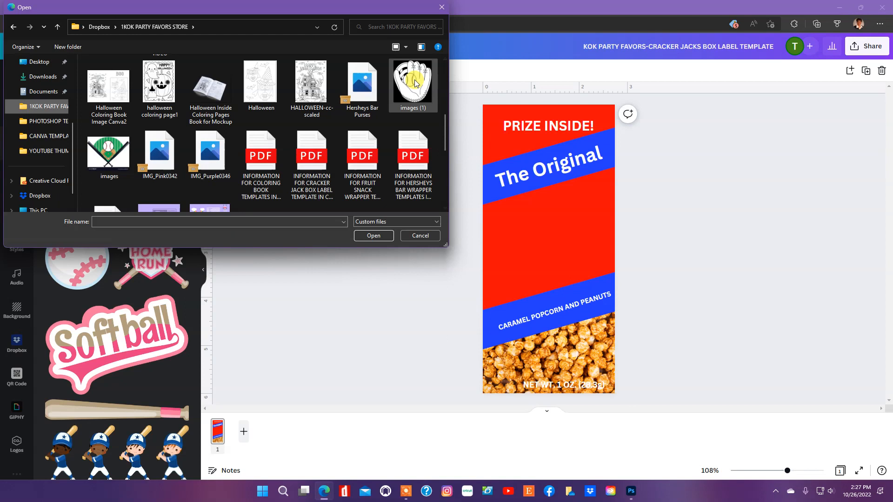
pyautogui.click(412, 86)
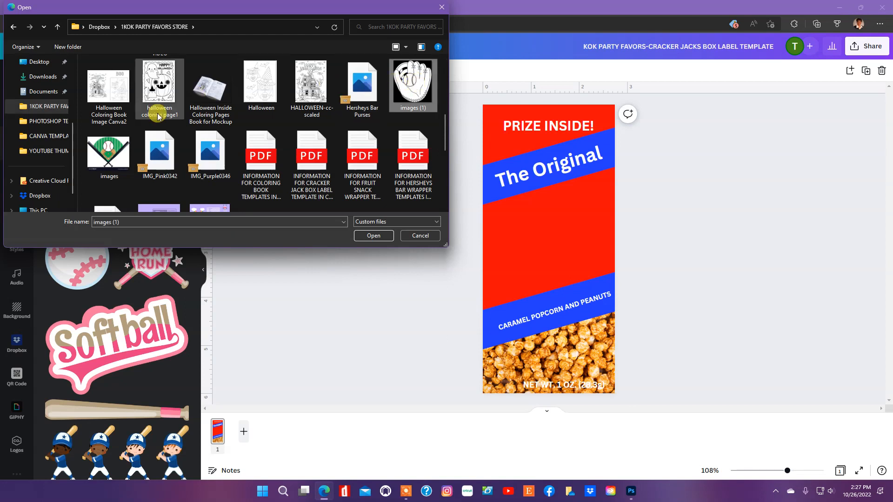
pyautogui.click(108, 150)
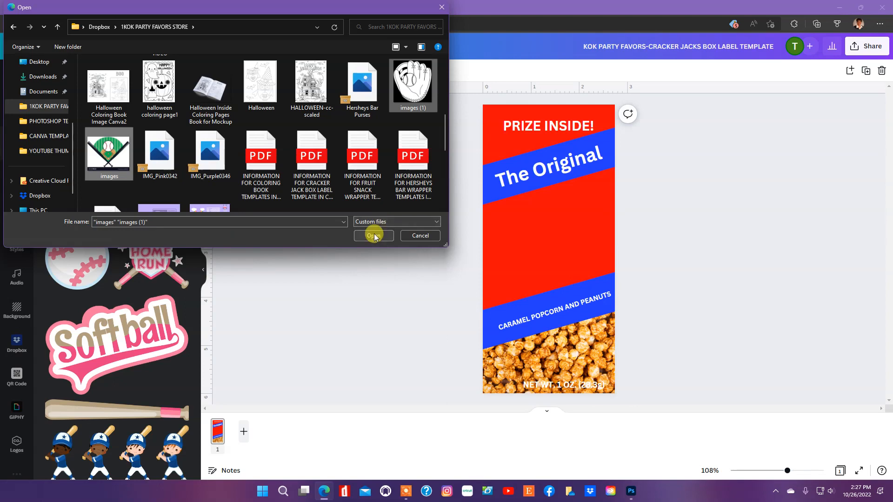
pyautogui.click(372, 235)
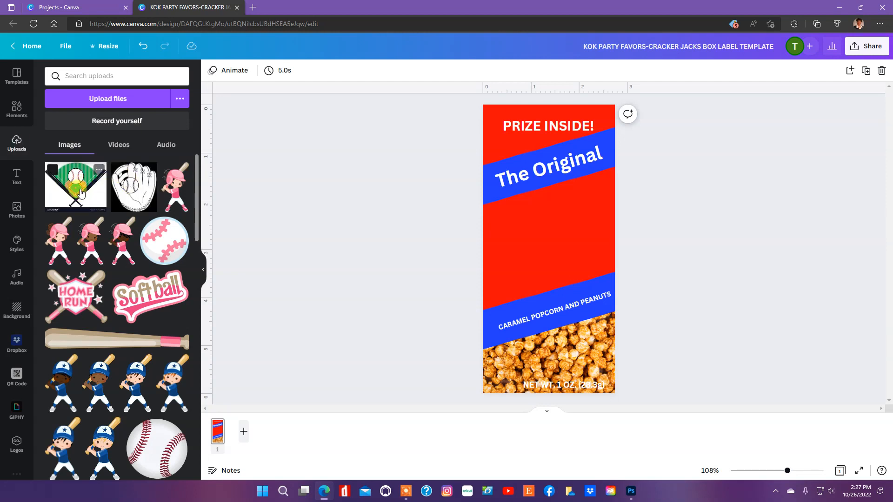
pyautogui.moveTo(133, 198)
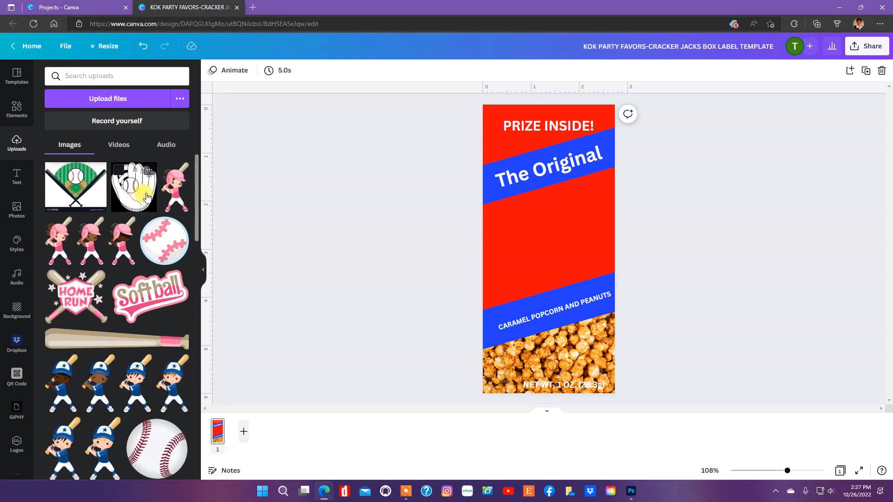
pyautogui.moveTo(195, 198)
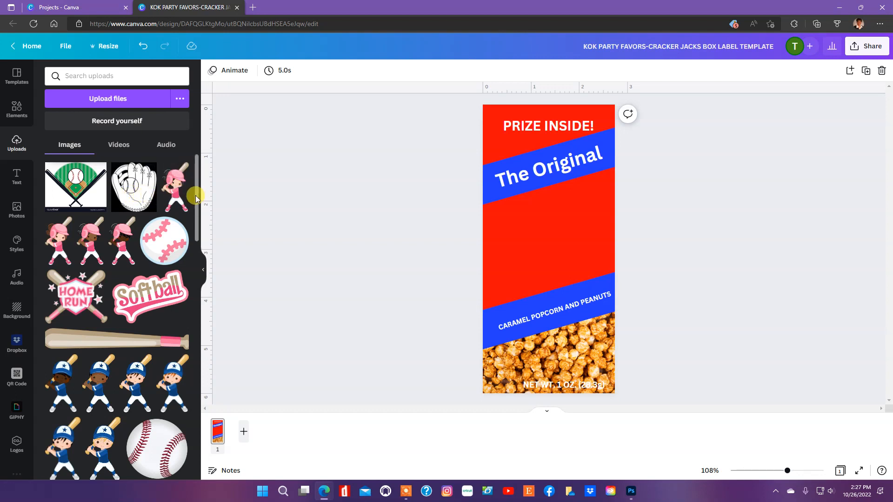
# Place the blue-uniformed batter and the baseball diamond, sending the diamond behind the batter
pyautogui.scroll(-3)
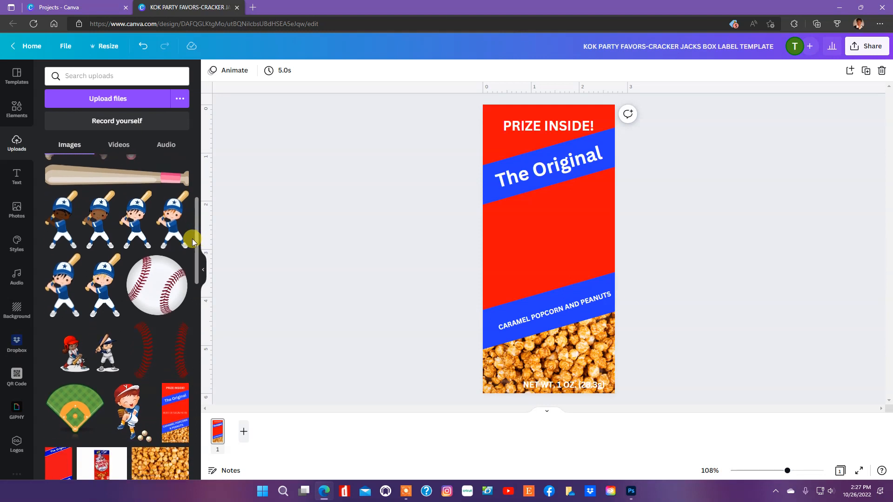
pyautogui.moveTo(174, 225)
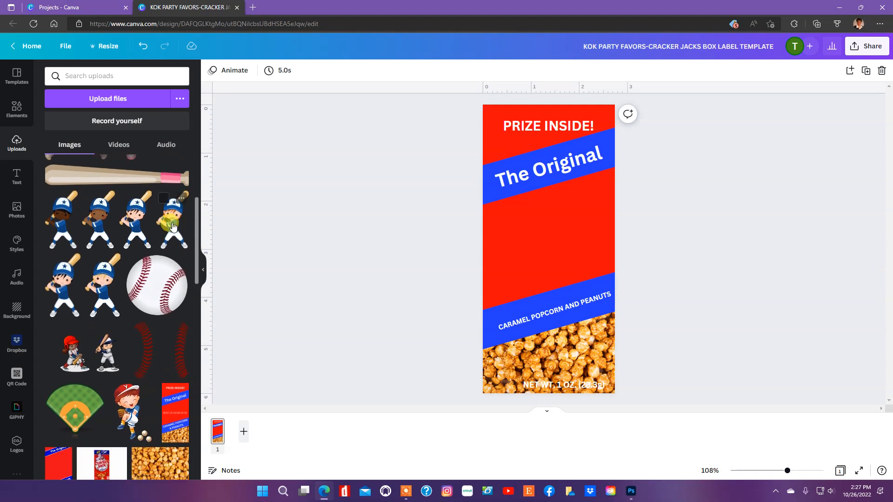
pyautogui.click(169, 221)
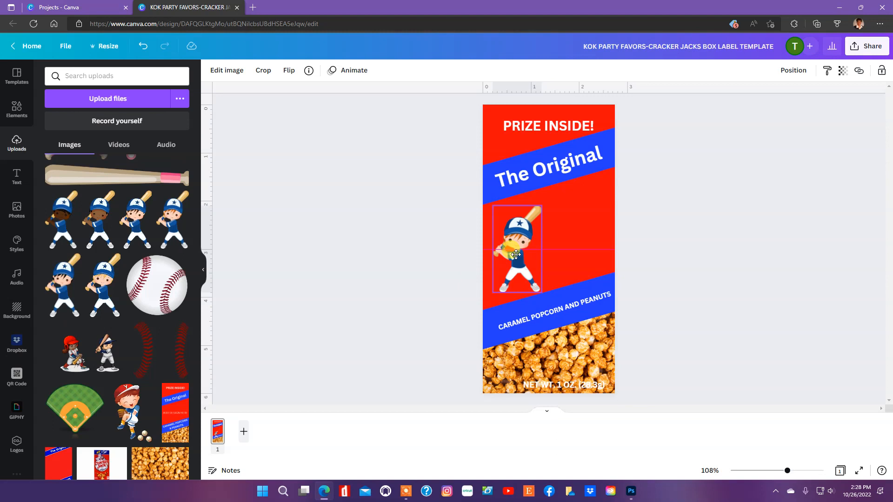
pyautogui.click(240, 312)
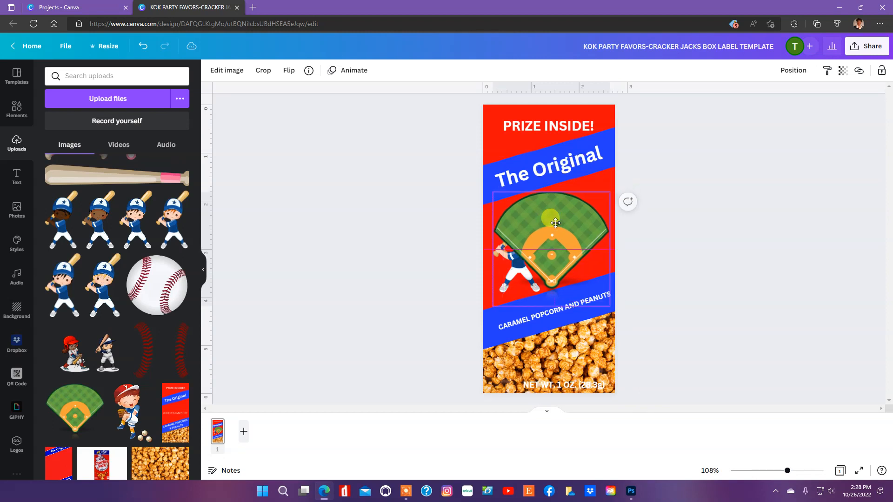
pyautogui.rightClick(556, 222)
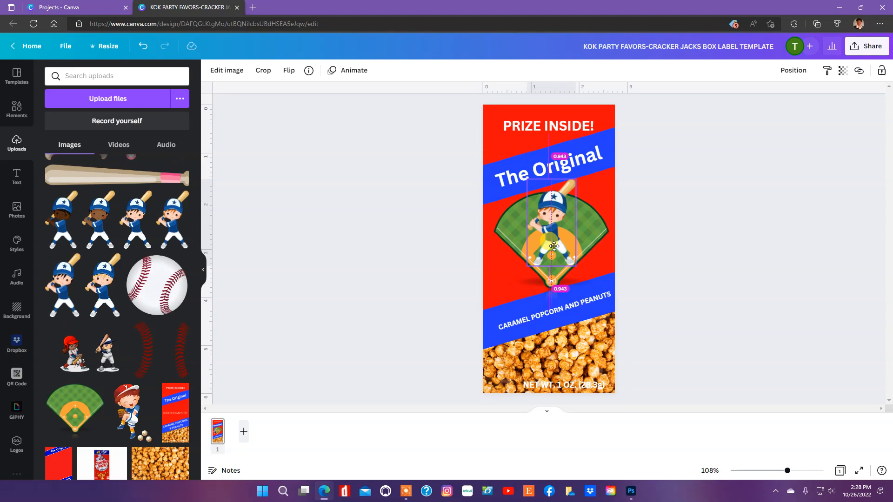
pyautogui.click(387, 240)
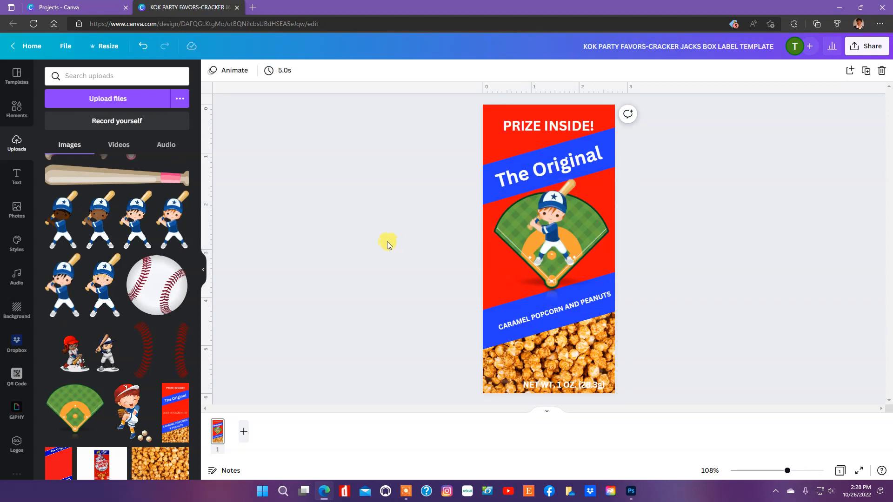
pyautogui.moveTo(224, 259)
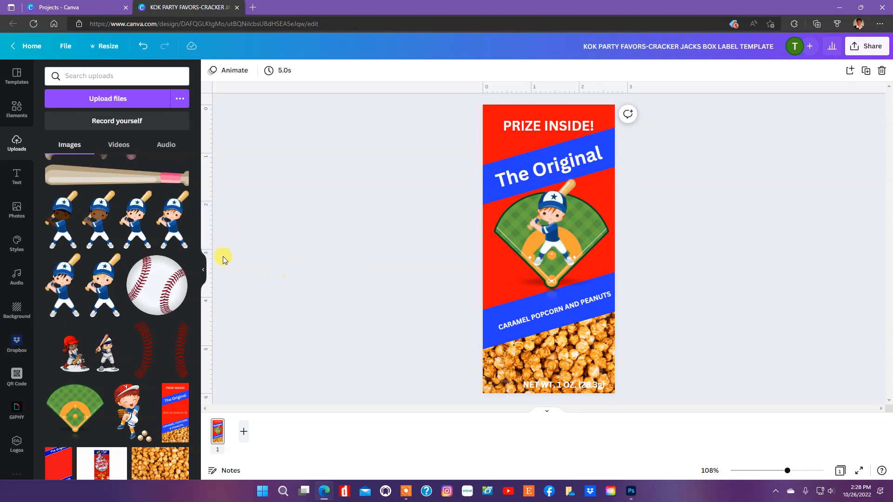
pyautogui.moveTo(161, 295)
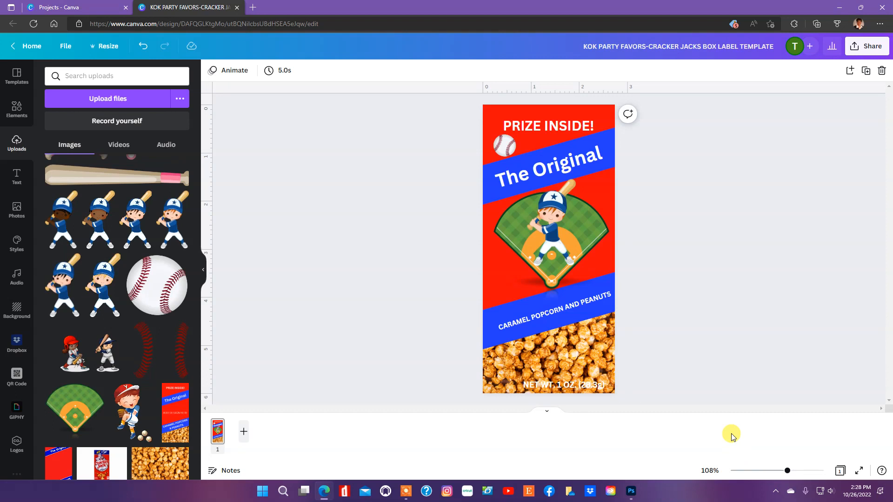
pyautogui.moveTo(651, 385)
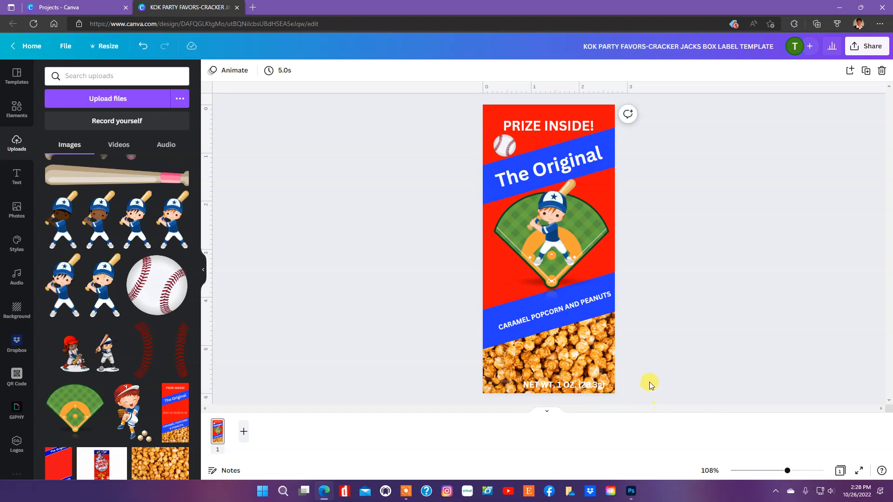
# Select and delete 'The Original' text from the upper blue band
pyautogui.click(569, 279)
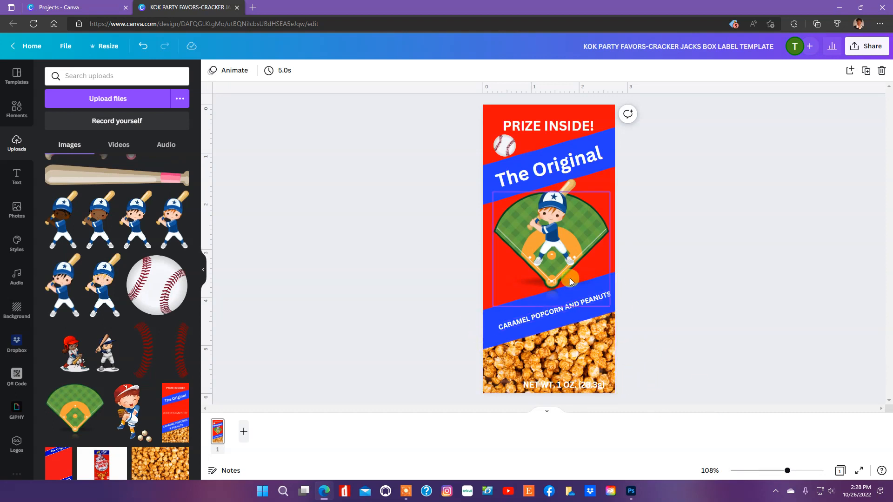
pyautogui.click(574, 349)
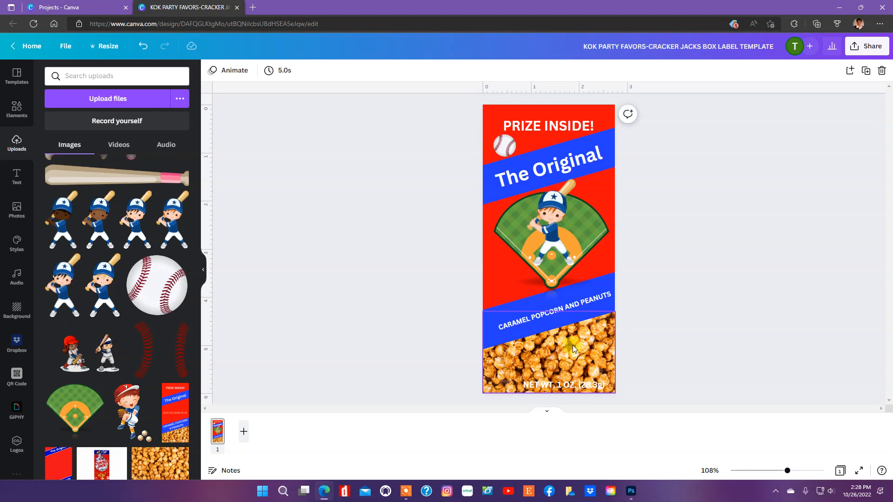
pyautogui.moveTo(579, 344)
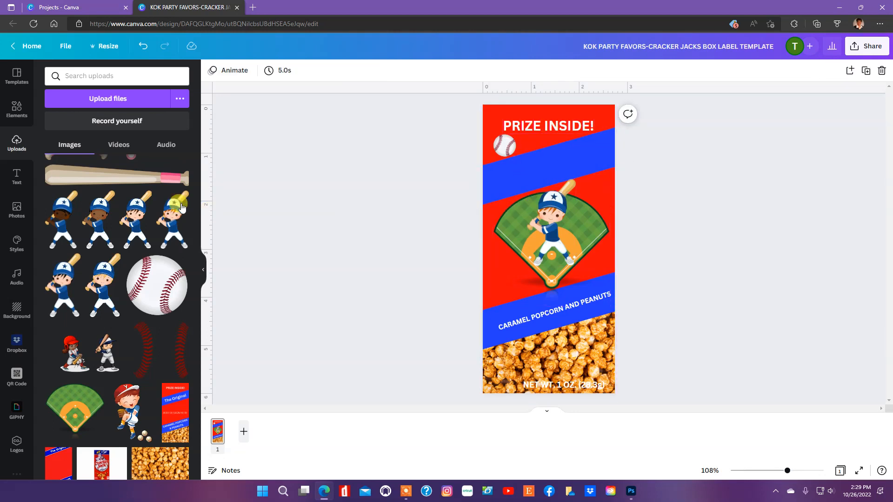
# Add a subheading 'HAPPY BIRTHDAY HARRY' and tilt it to the upper band's angle
pyautogui.click(17, 177)
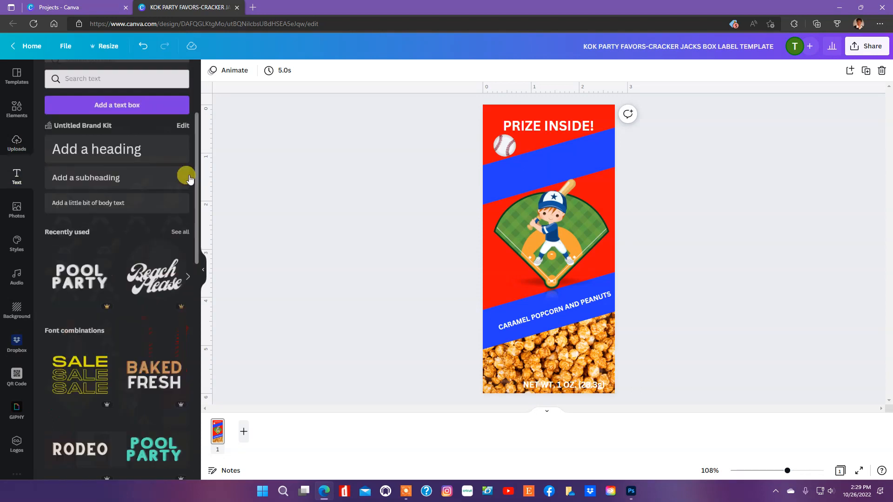
pyautogui.click(95, 149)
pyautogui.write('HAPPY BIRTHDAY HARRY')
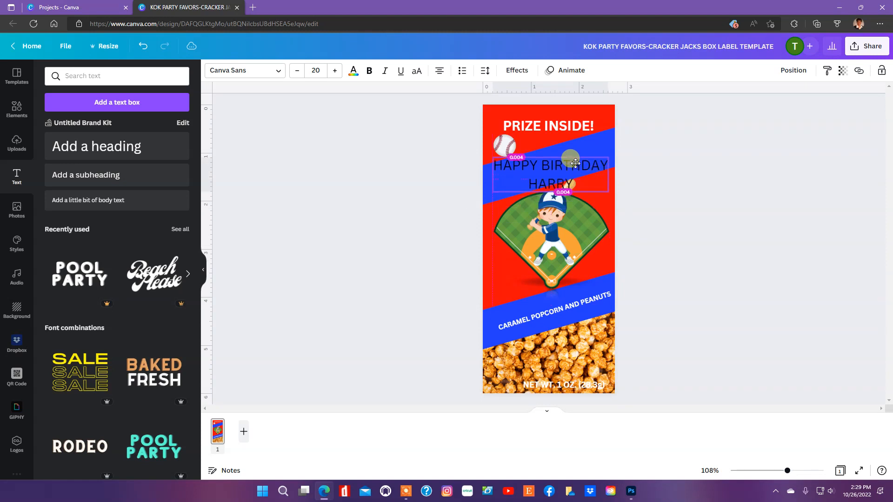
pyautogui.click(575, 163)
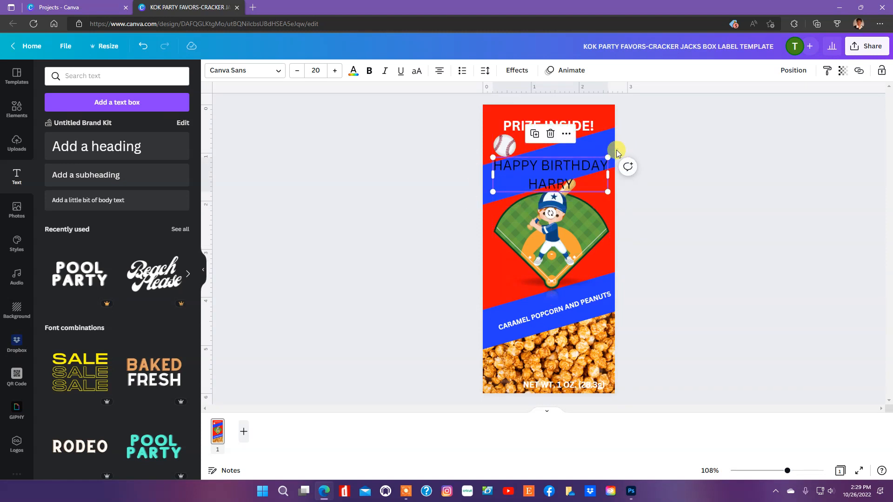
pyautogui.moveTo(616, 150)
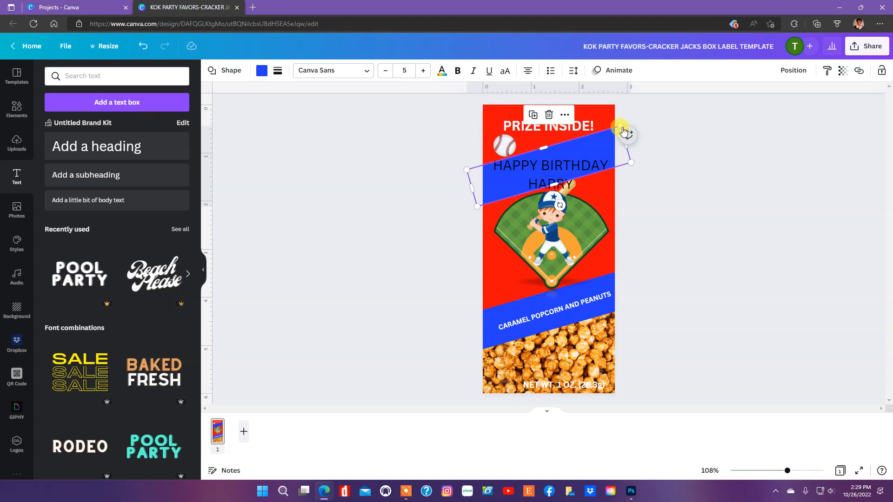
pyautogui.click(624, 132)
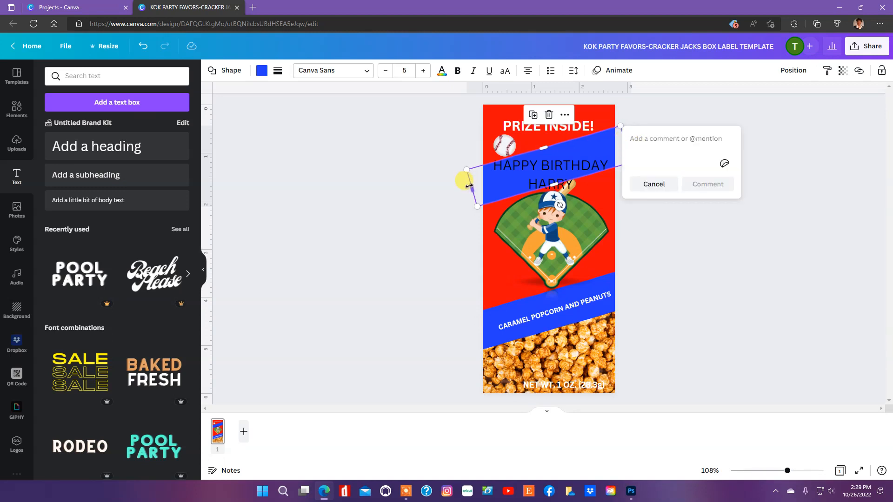
pyautogui.click(653, 184)
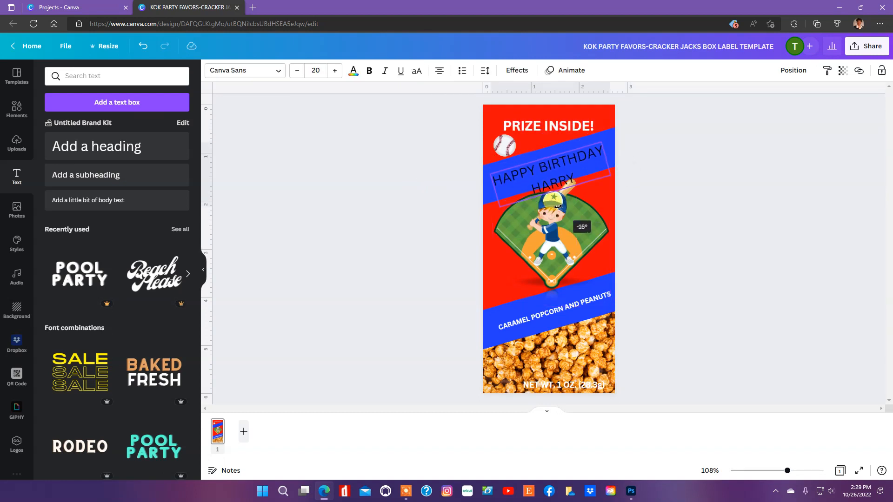
pyautogui.click(547, 165)
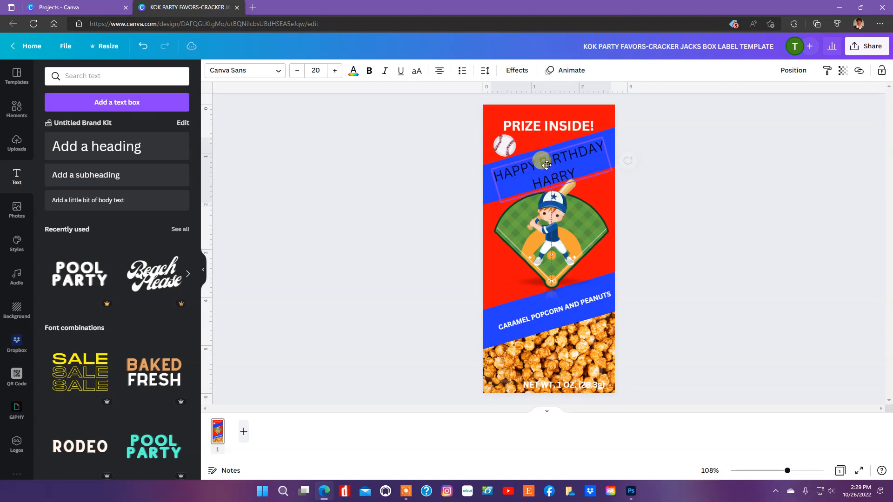
# Colour the greeting white and deselect it to review the label
pyautogui.click(547, 166)
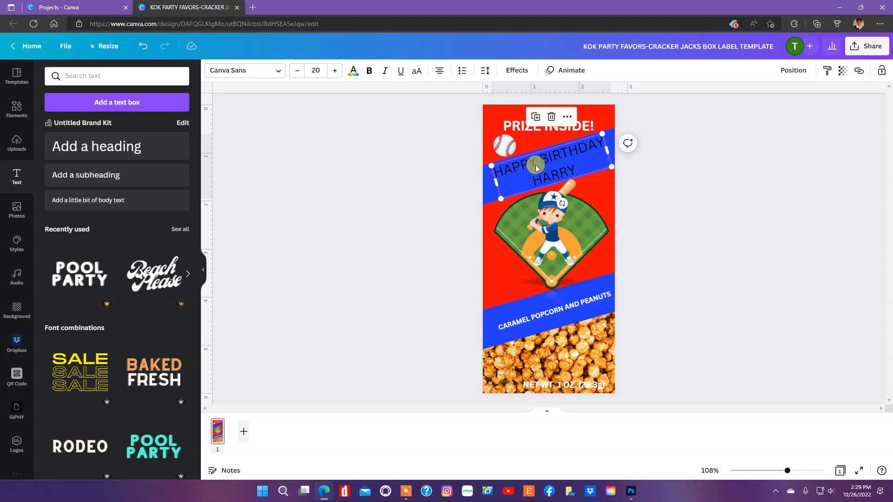
pyautogui.click(353, 71)
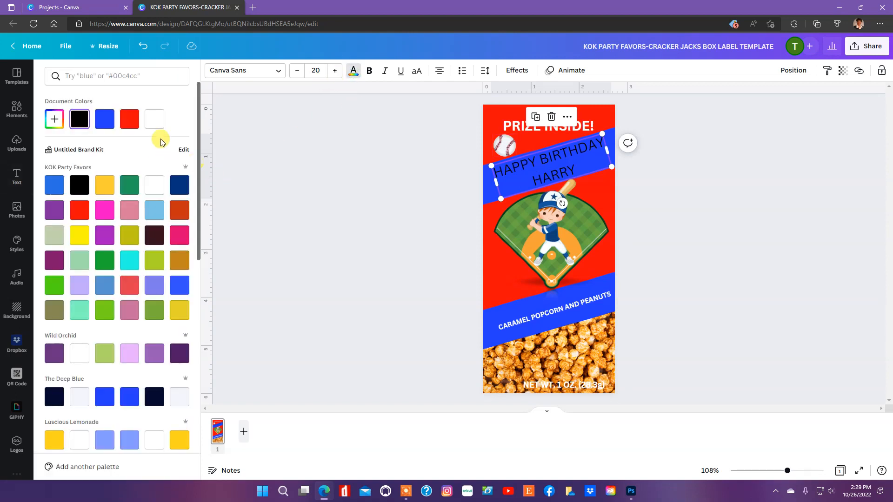
pyautogui.click(154, 119)
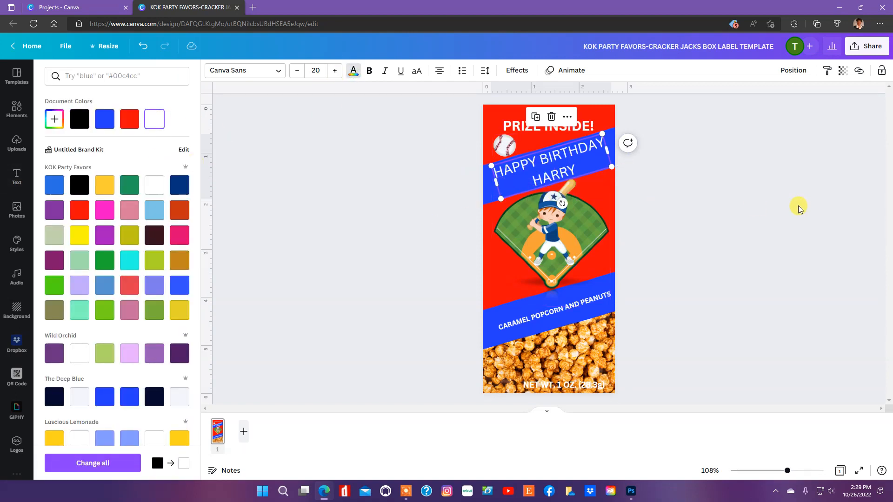
pyautogui.click(17, 176)
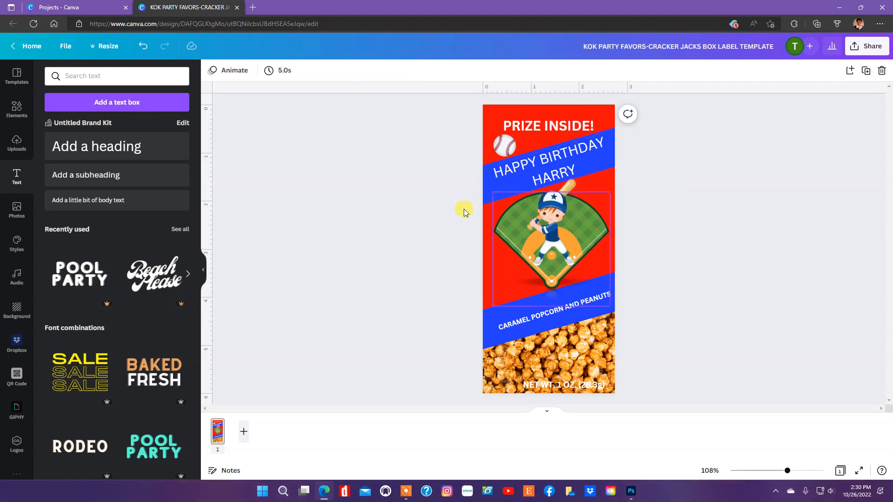
pyautogui.click(394, 239)
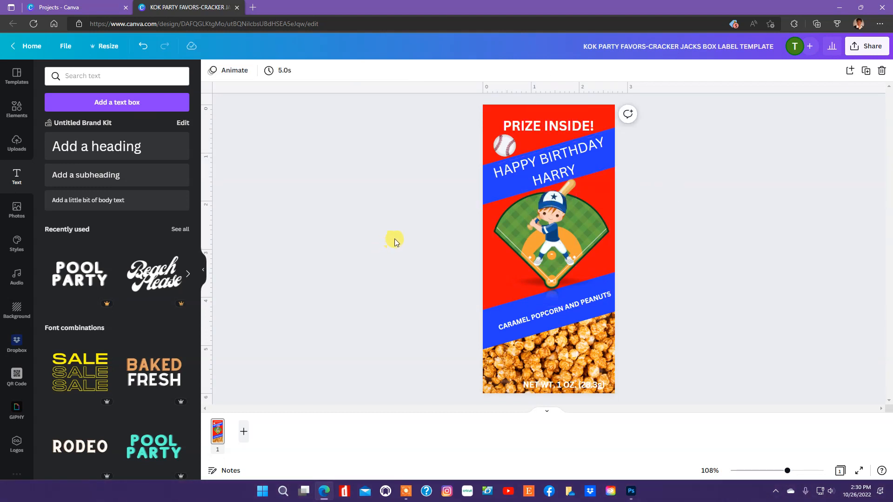
pyautogui.click(503, 145)
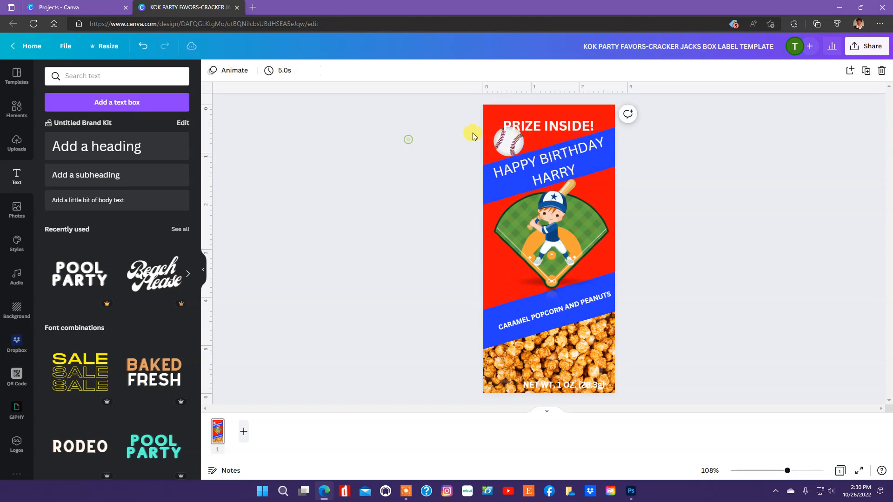
# Nudge PRIZE INSIDE! higher and add a heading '7' placed on the small baseball
pyautogui.click(549, 119)
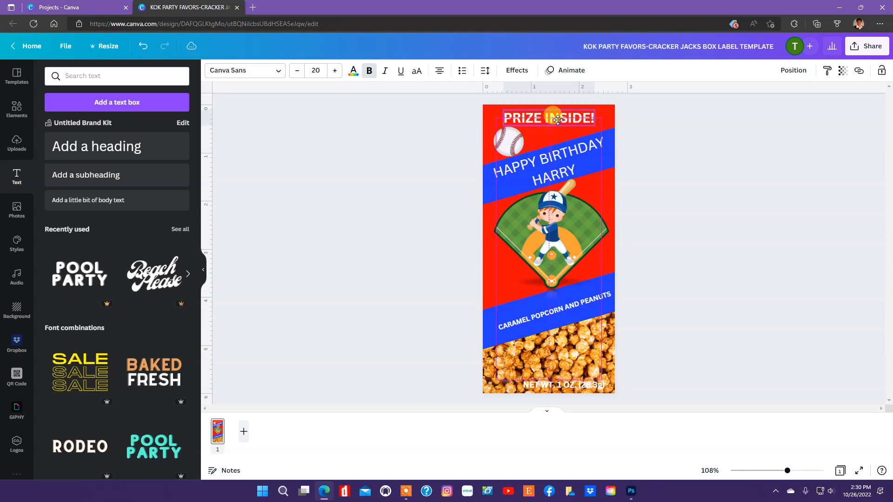
pyautogui.click(547, 119)
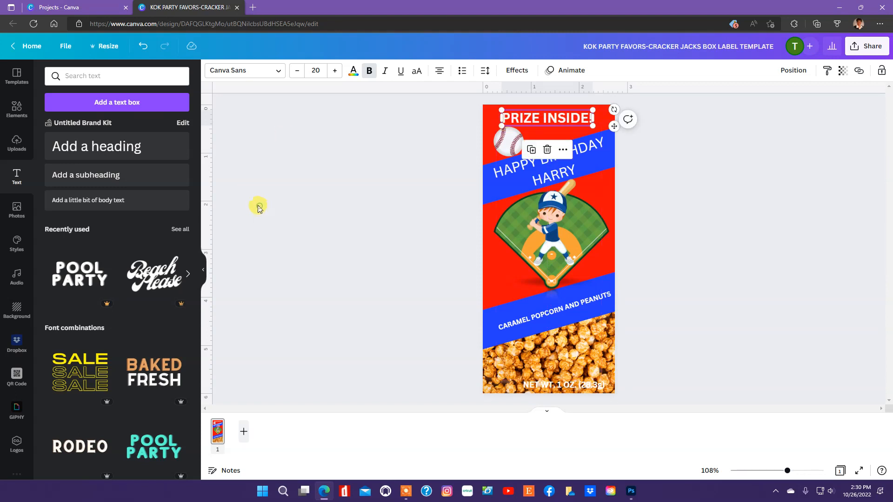
pyautogui.click(95, 146)
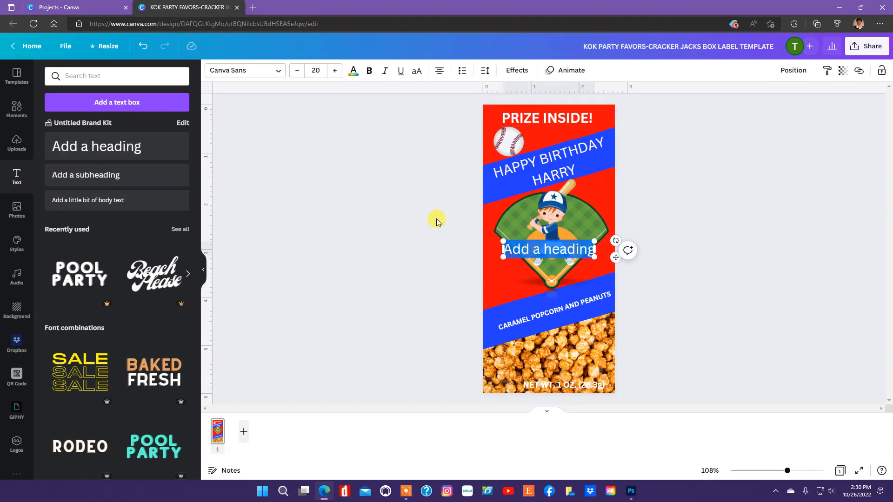
pyautogui.click(547, 239)
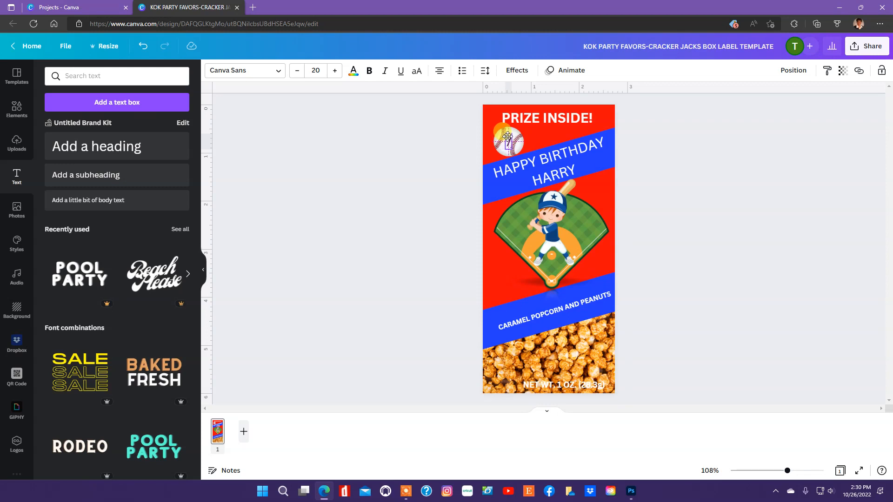
pyautogui.click(237, 223)
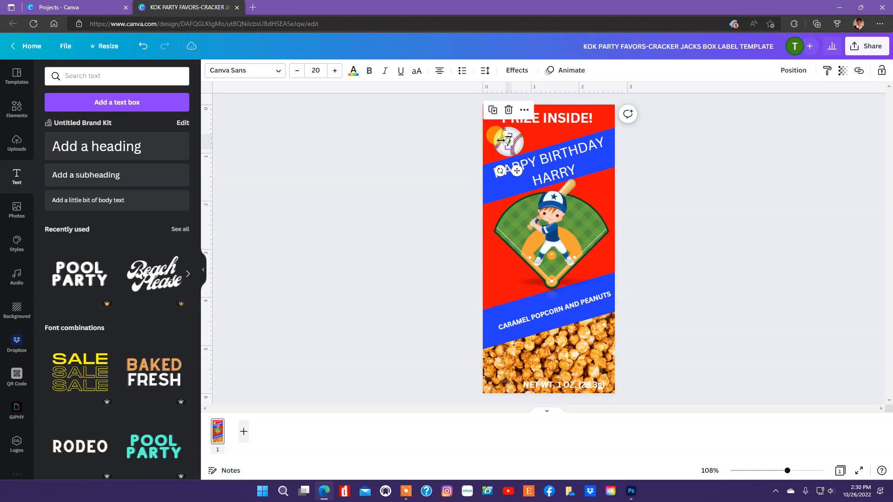
pyautogui.moveTo(333, 71)
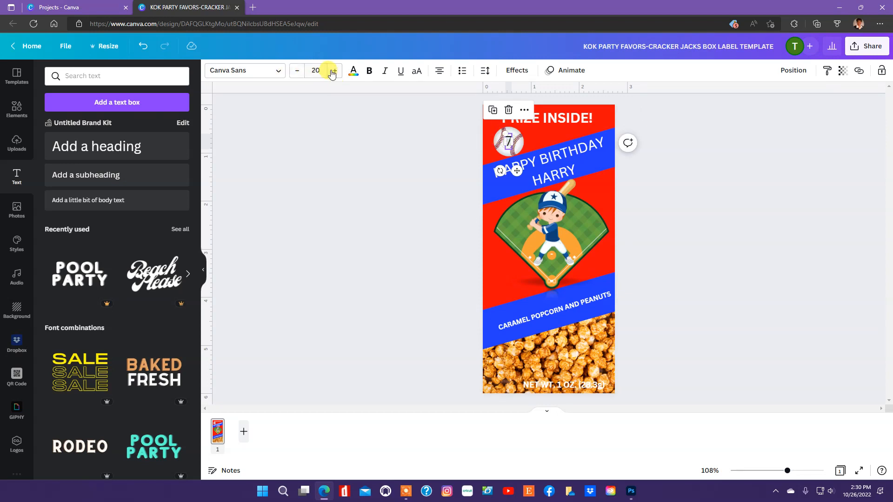
# Raise the 7 to font size 28 and colour it blue
pyautogui.click(333, 70)
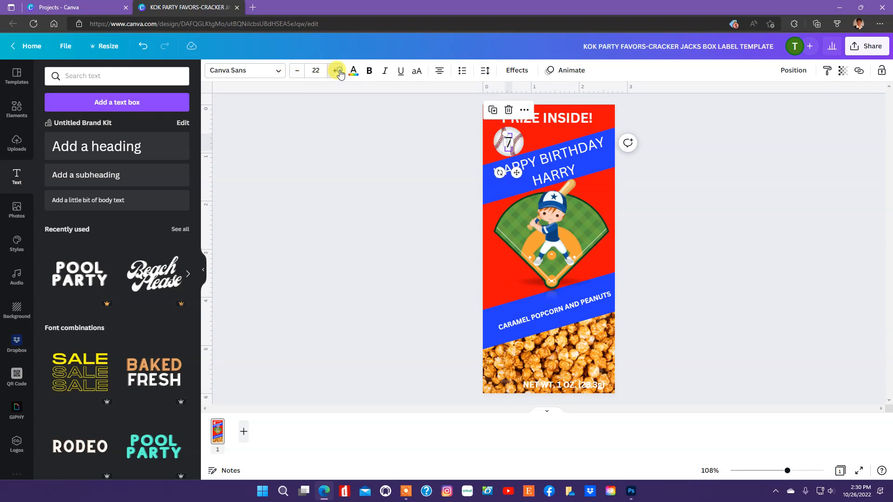
pyautogui.click(335, 70)
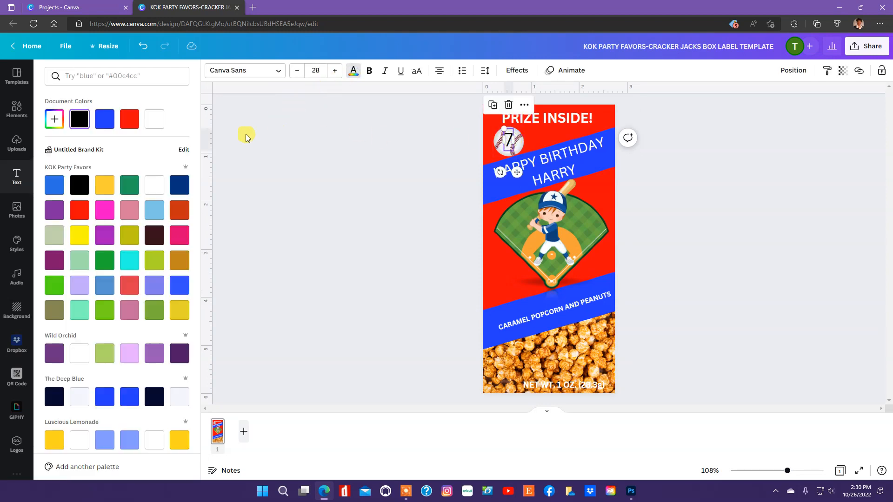
pyautogui.click(129, 119)
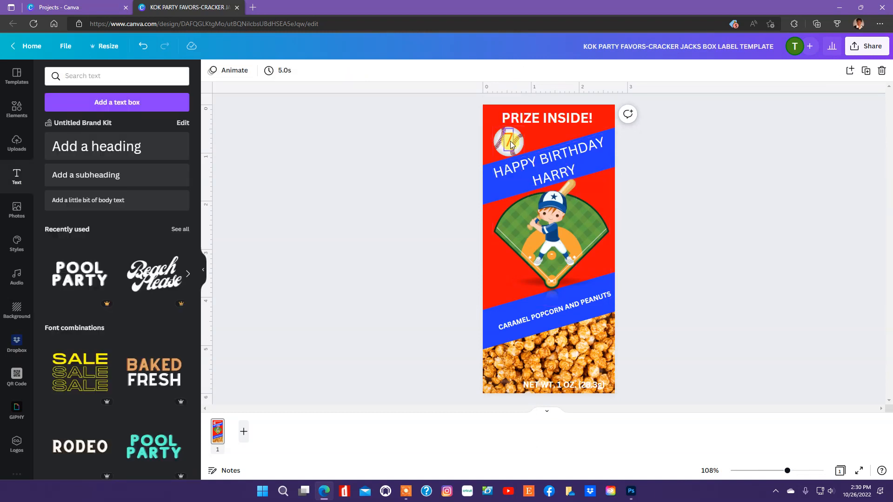
pyautogui.click(546, 156)
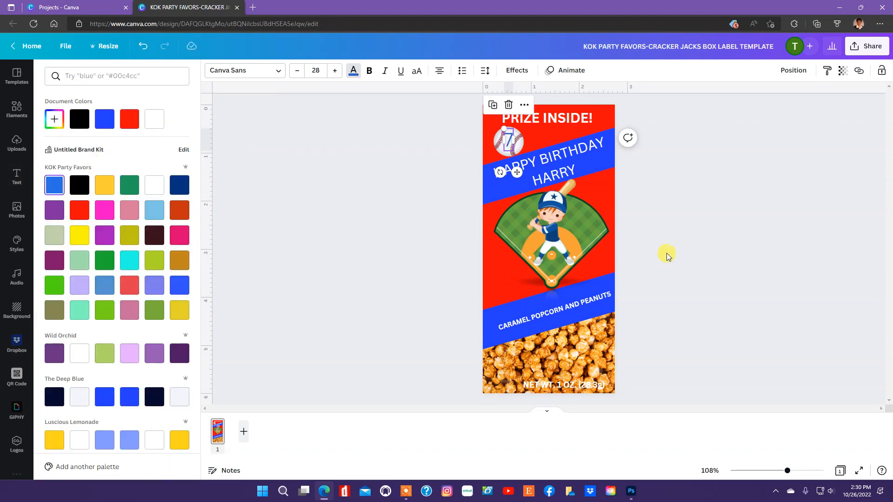
pyautogui.click(17, 176)
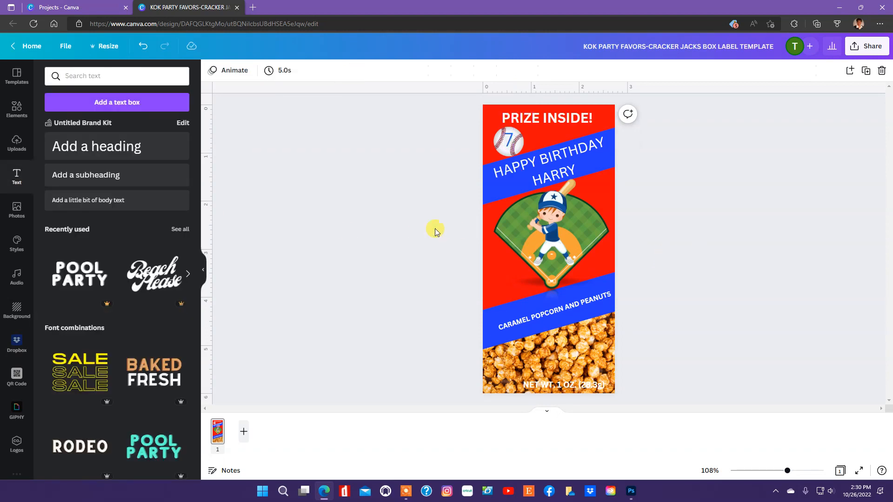
pyautogui.moveTo(719, 177)
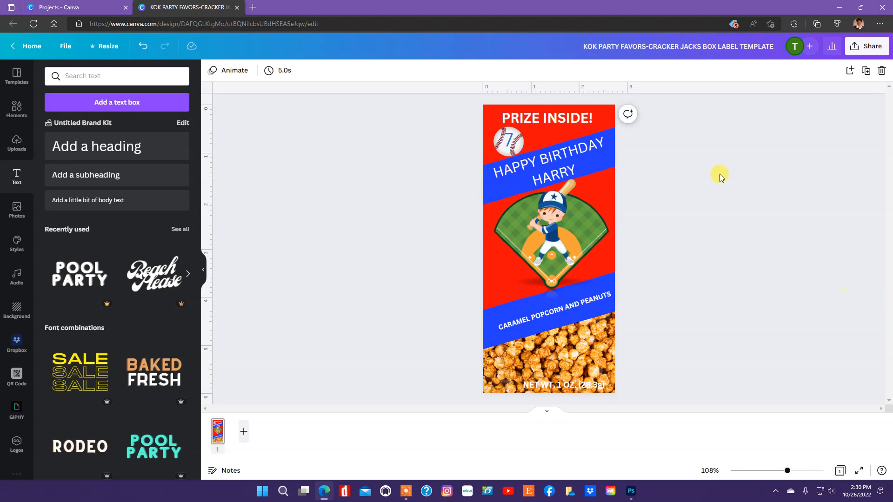
pyautogui.click(506, 141)
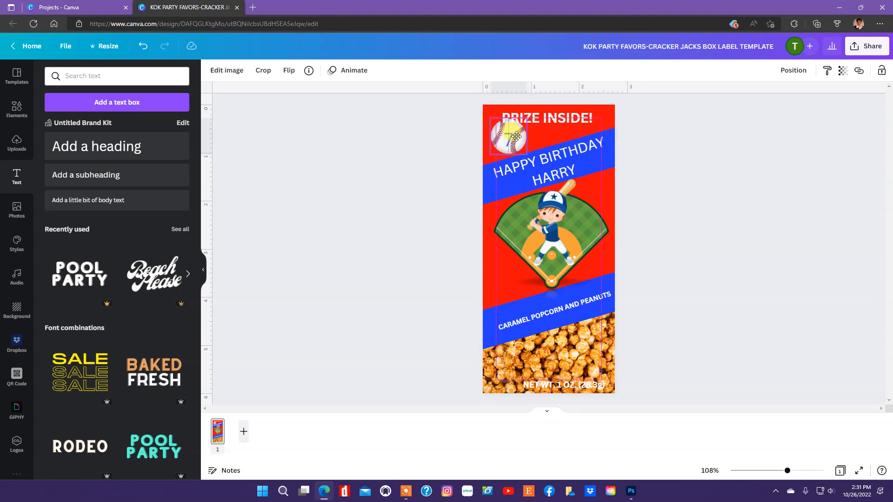
# Make PRIZE INSIDE! bold and slightly smaller near the top edge, then deselect
pyautogui.click(510, 137)
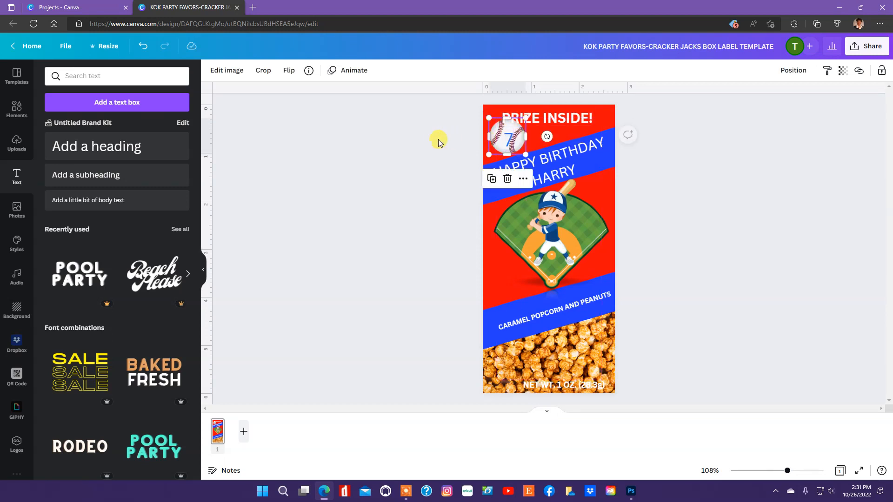
pyautogui.click(547, 159)
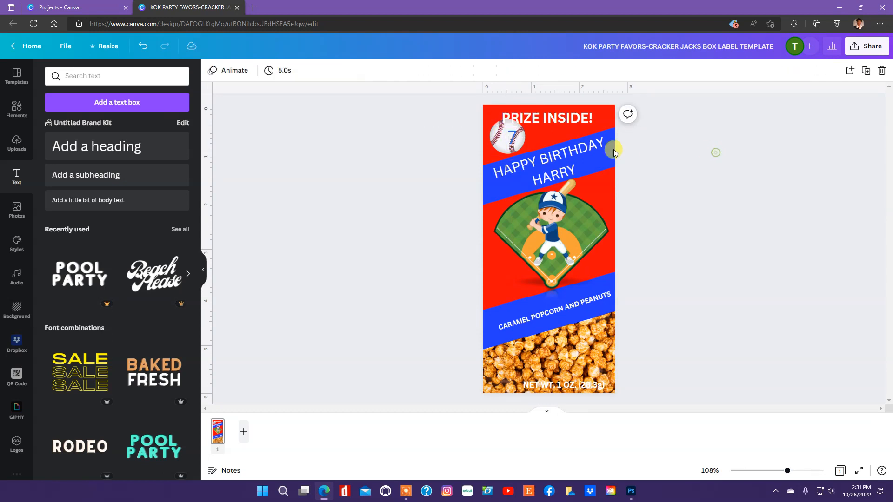
pyautogui.click(507, 137)
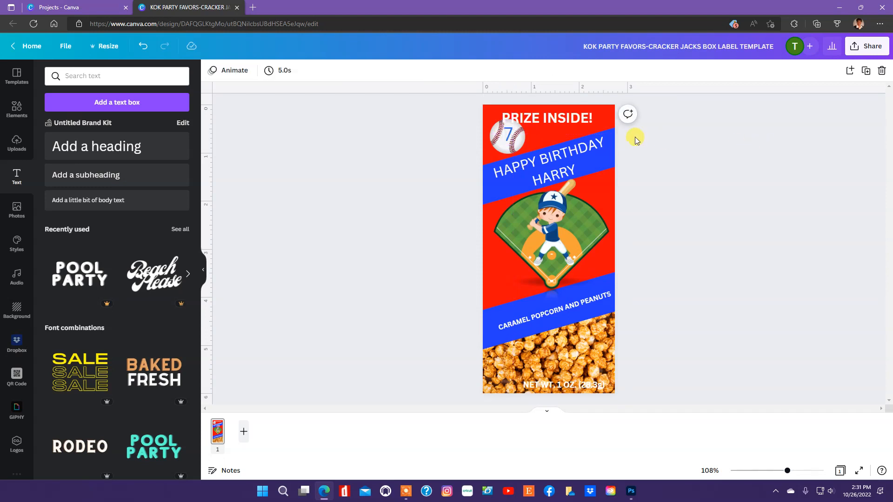
pyautogui.click(546, 119)
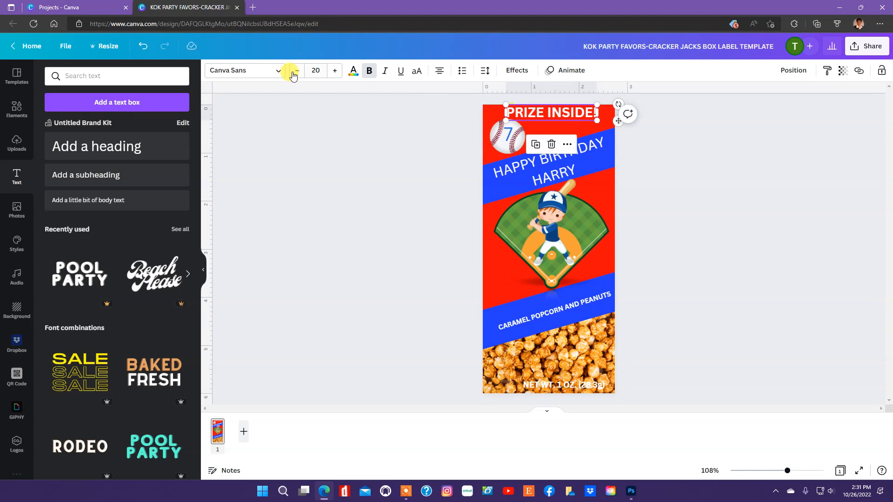
pyautogui.click(295, 71)
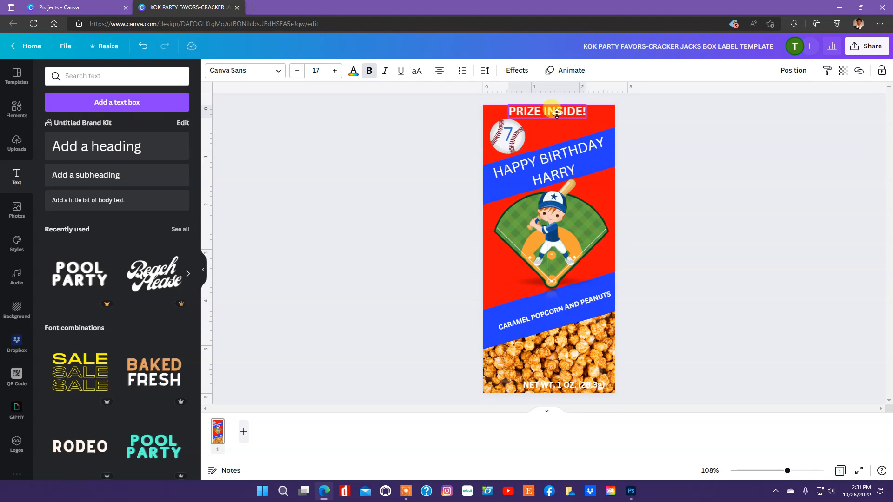
pyautogui.click(769, 152)
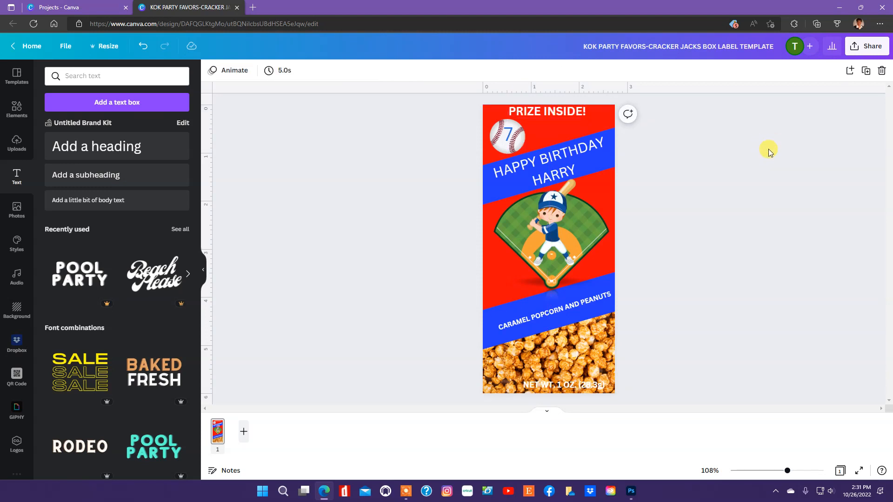
pyautogui.moveTo(36, 152)
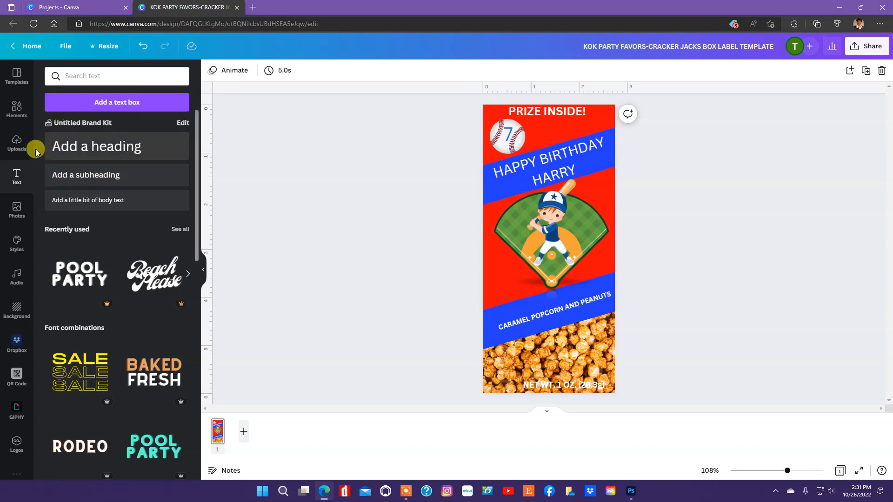
# Place an uploaded baseball over the popcorn photo and fade it to 70 transparency
pyautogui.click(17, 141)
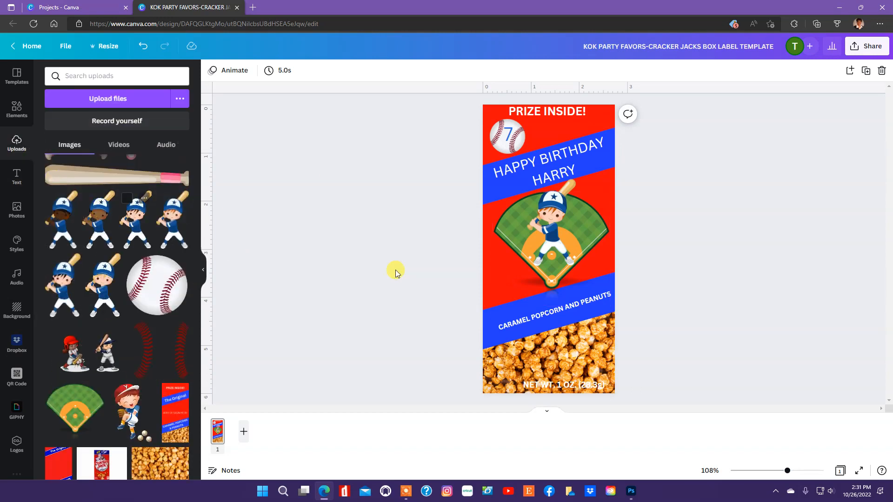
pyautogui.moveTo(202, 268)
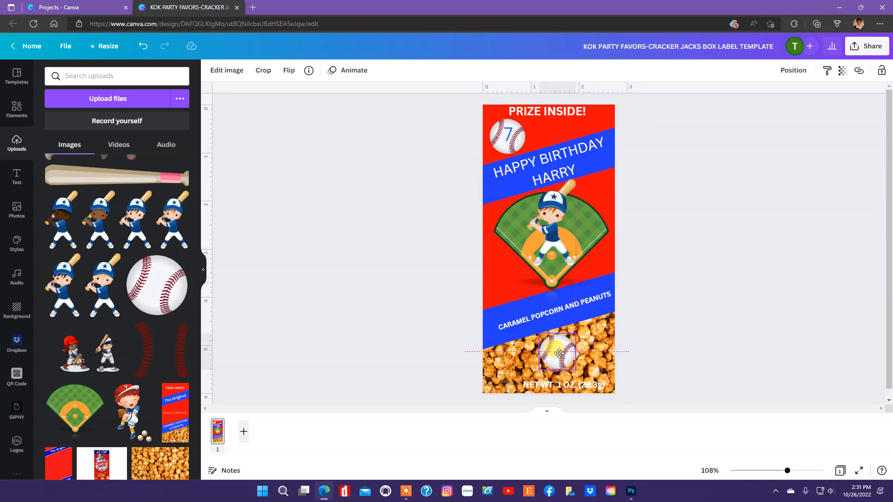
pyautogui.click(558, 353)
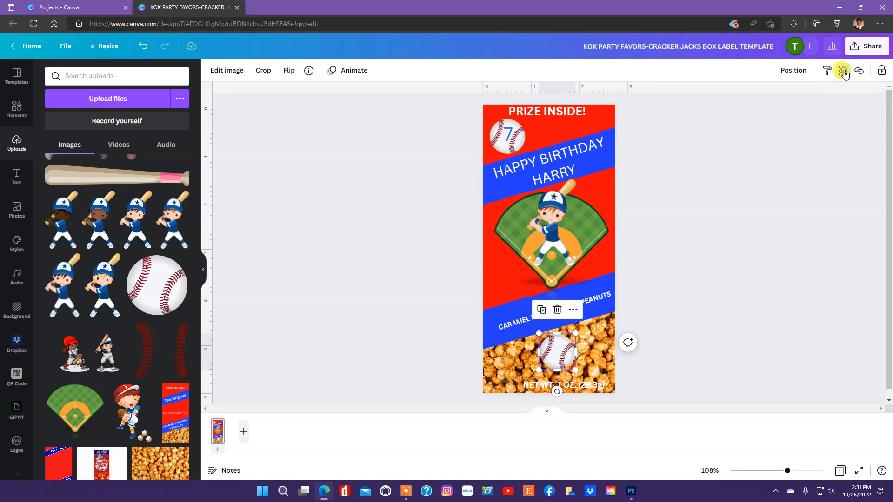
pyautogui.click(844, 69)
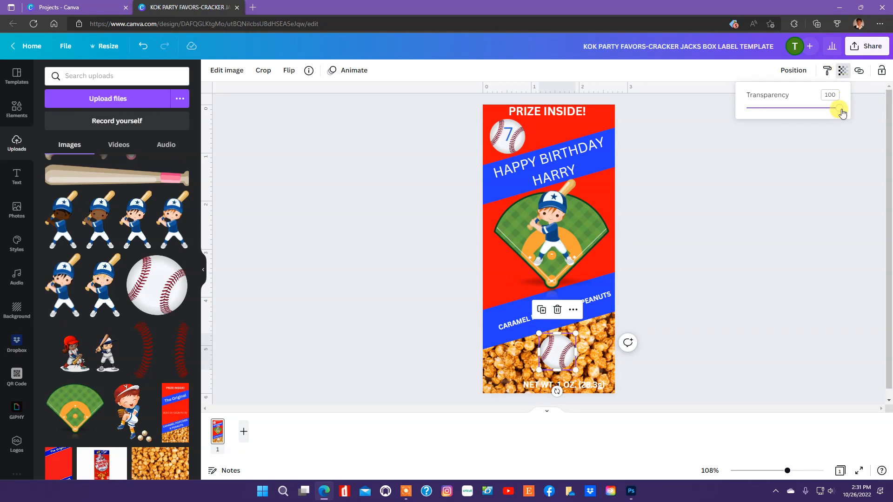
pyautogui.moveTo(839, 112)
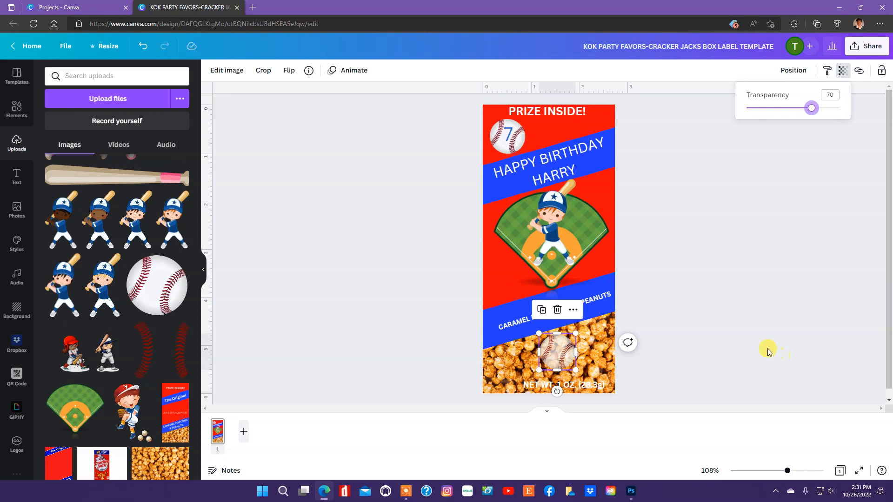
pyautogui.click(689, 360)
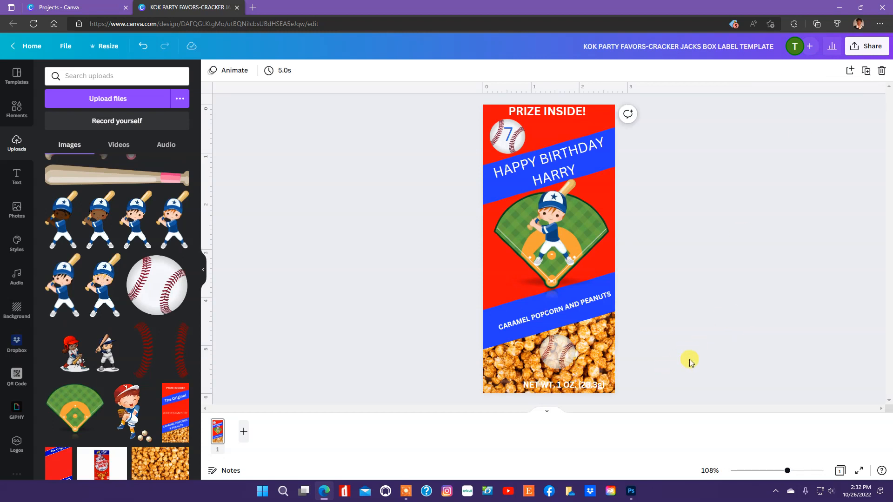
pyautogui.moveTo(706, 330)
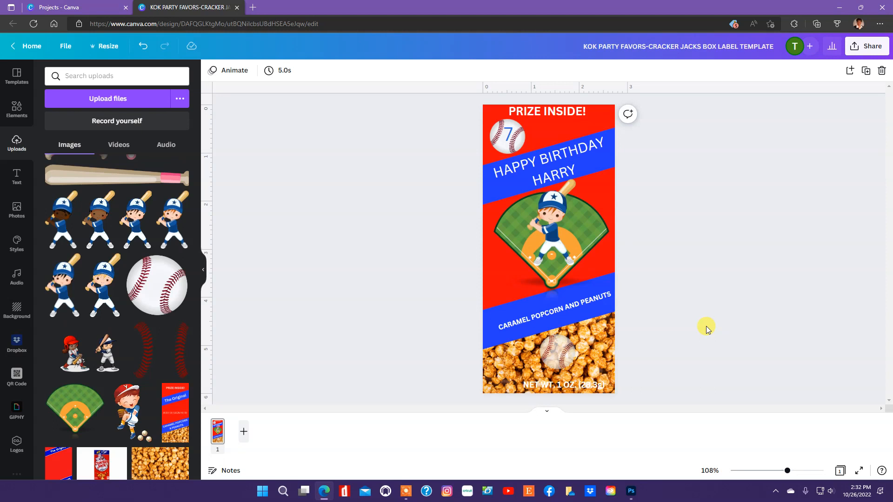
pyautogui.moveTo(158, 299)
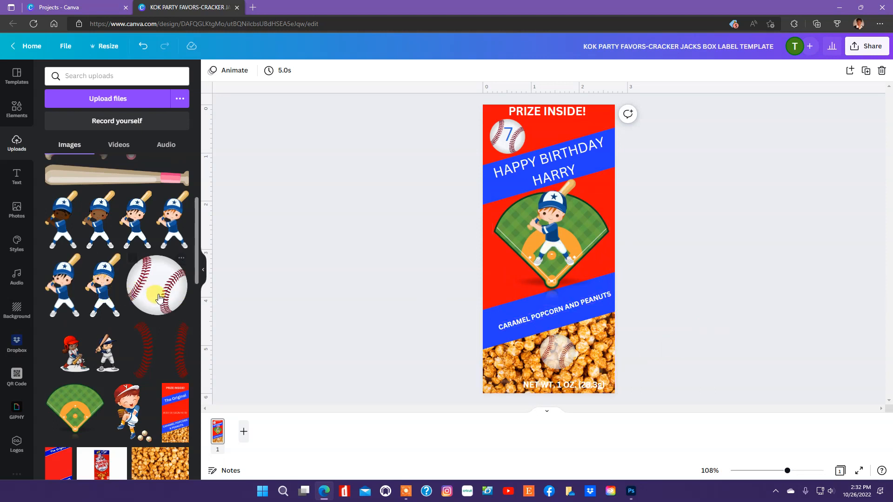
# Add two small baseballs, one beside the bat and one left above the lower blue band
pyautogui.click(549, 252)
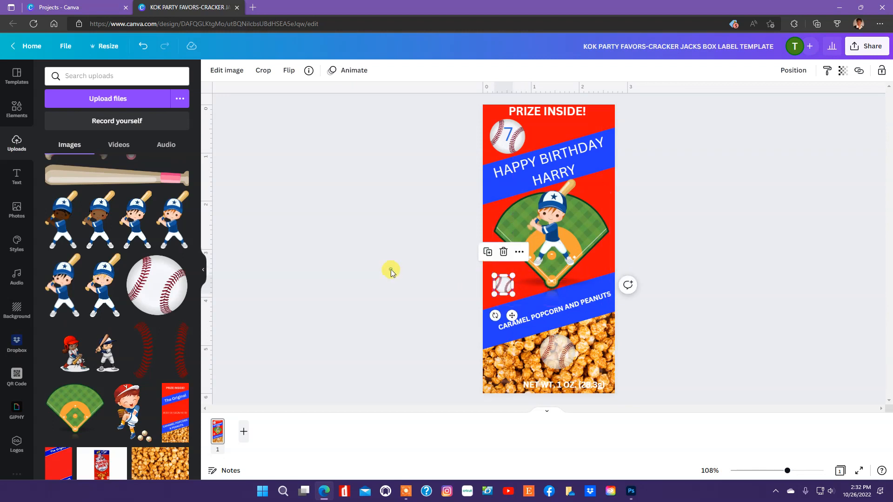
pyautogui.moveTo(488, 252)
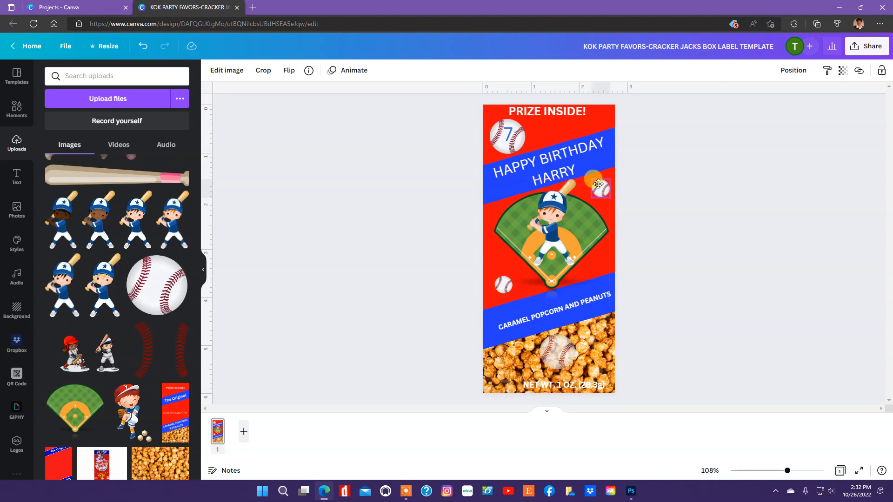
pyautogui.click(503, 285)
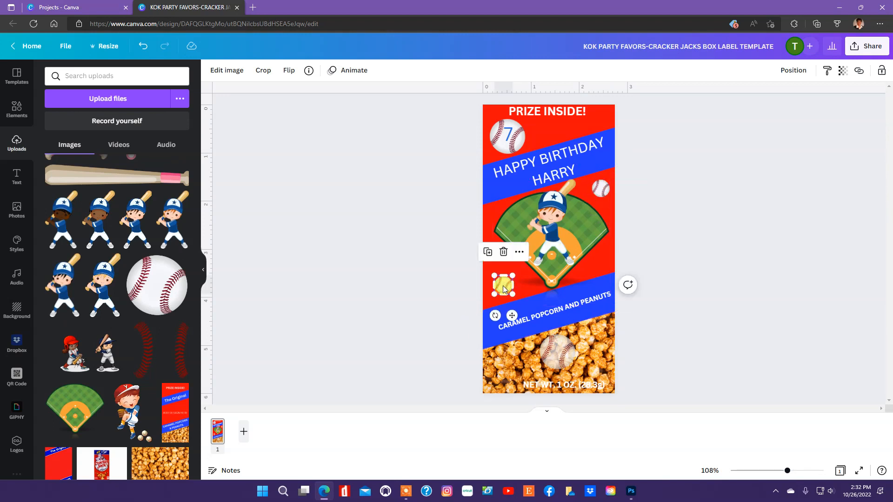
pyautogui.click(522, 288)
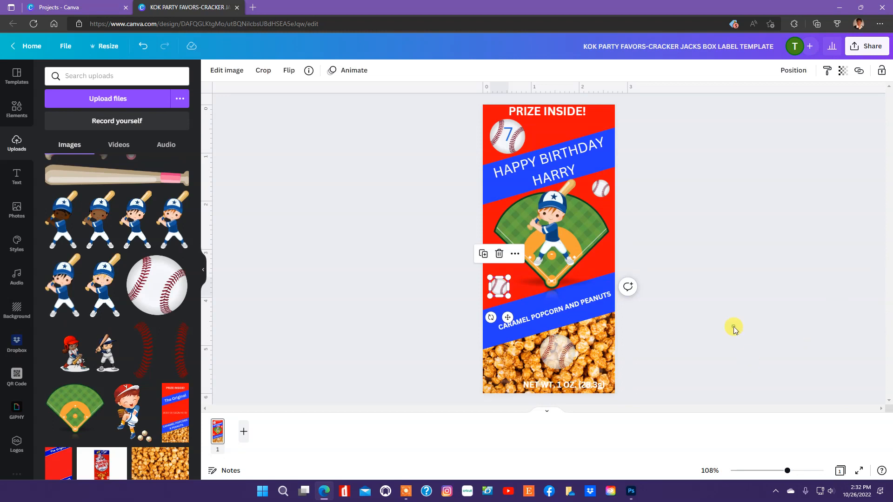
pyautogui.click(734, 330)
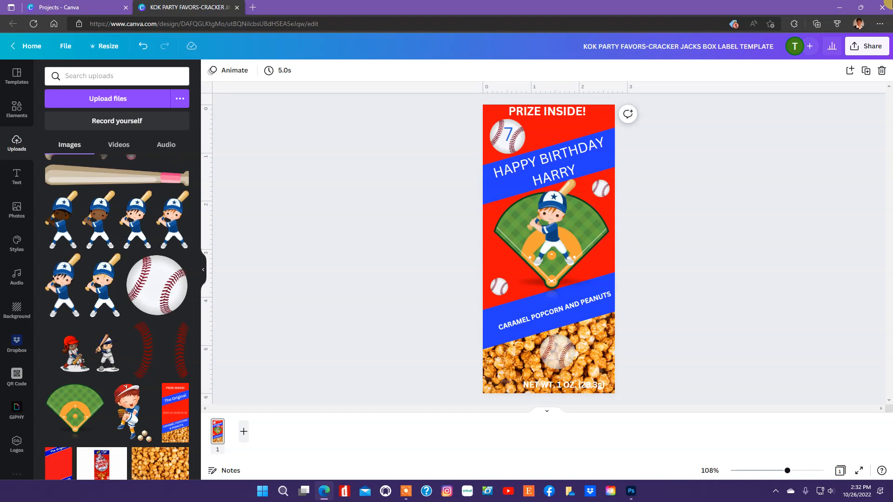
# Download the finished label as a PNG via Share > Download
pyautogui.click(870, 46)
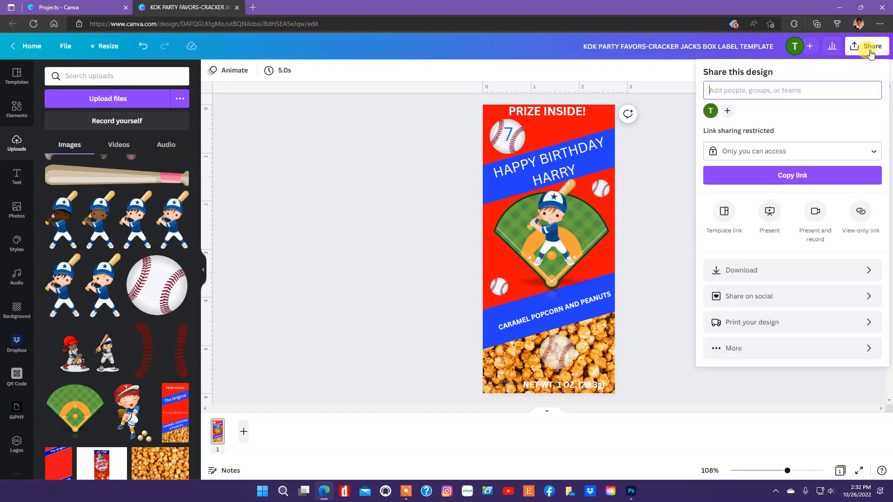
pyautogui.click(741, 270)
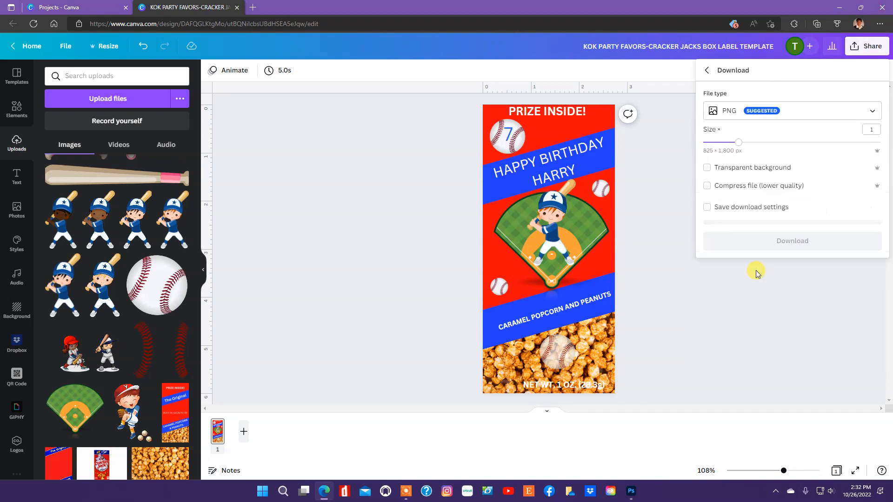
pyautogui.click(790, 238)
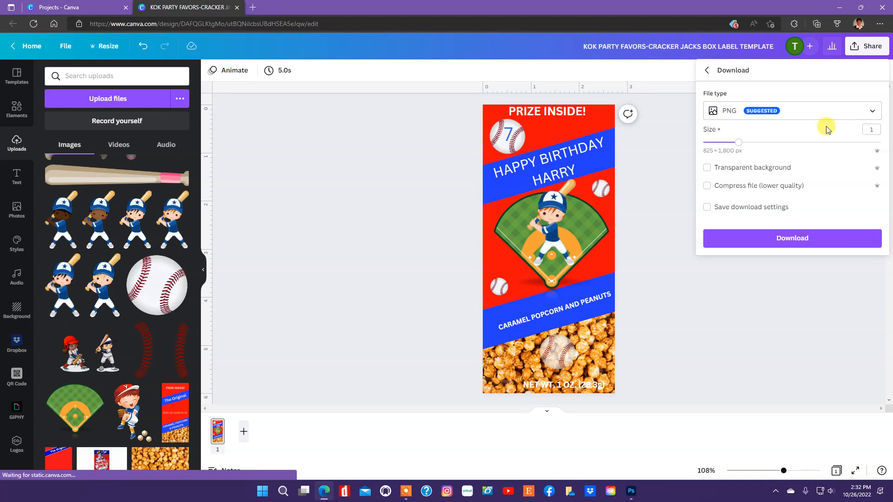
pyautogui.click(790, 238)
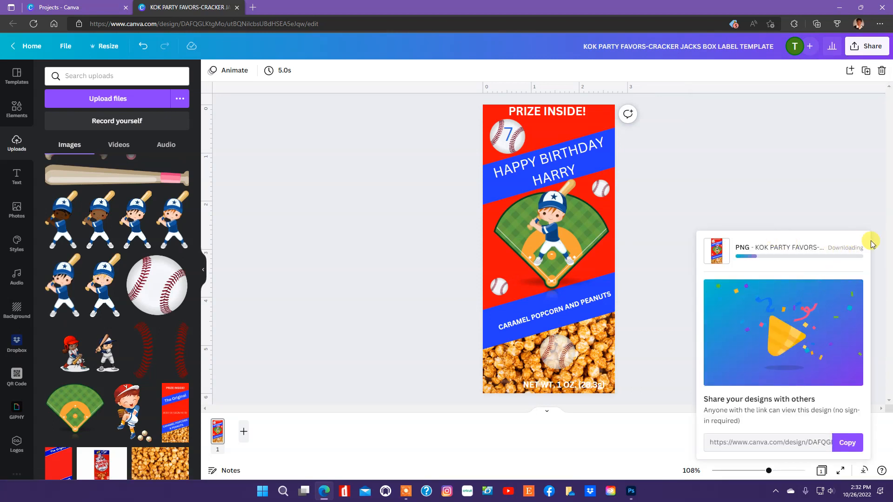
pyautogui.moveTo(828, 204)
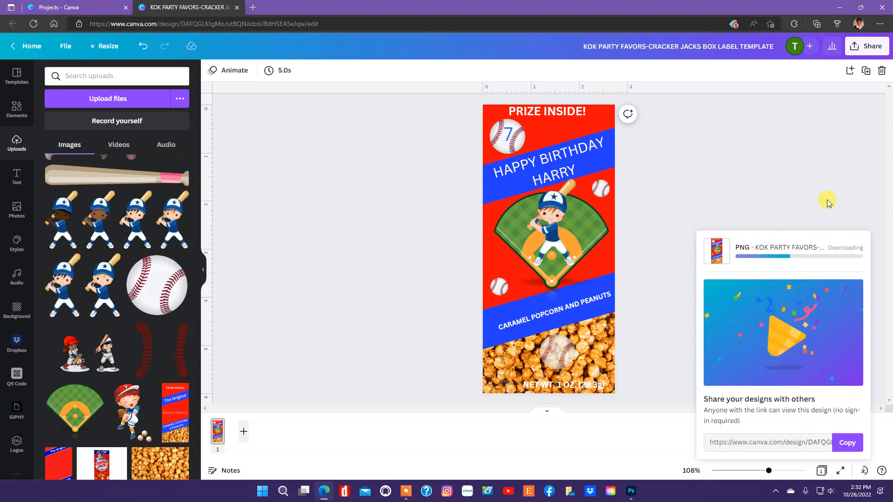
pyautogui.moveTo(879, 301)
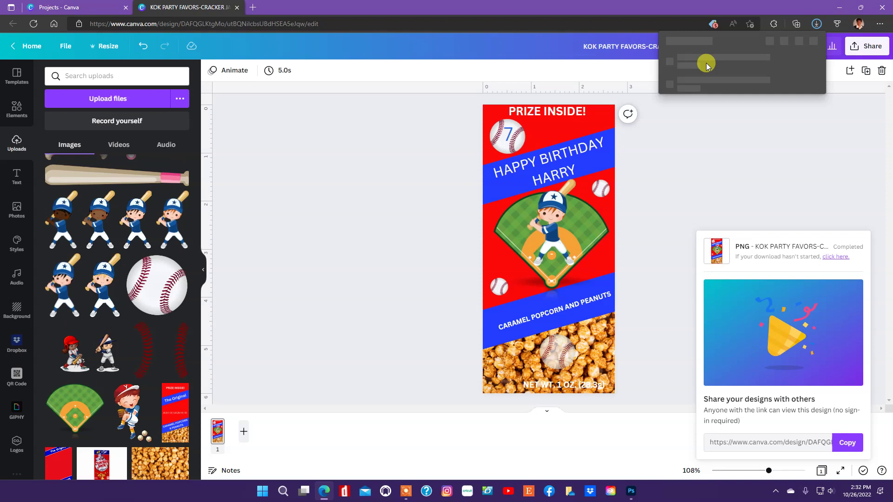
# Open the downloaded label file from Edge's Downloads flyout
pyautogui.click(816, 24)
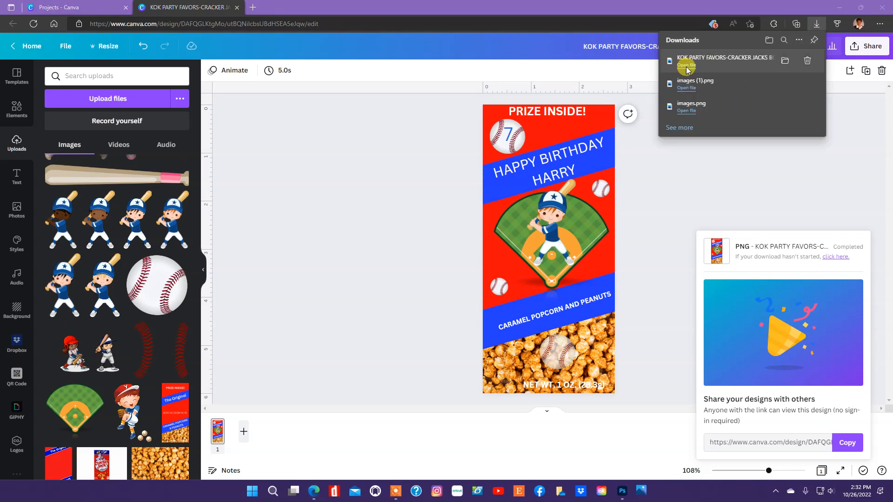
pyautogui.click(686, 65)
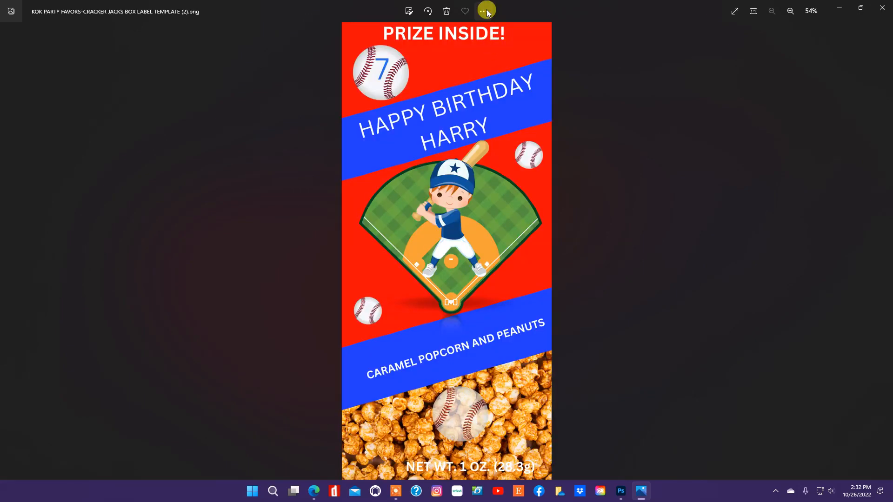
# Save a copy as 'Baseball Cracker Jack Box L…' PNG in the 1KDK PARTY FAVORS STORE folder
pyautogui.click(485, 11)
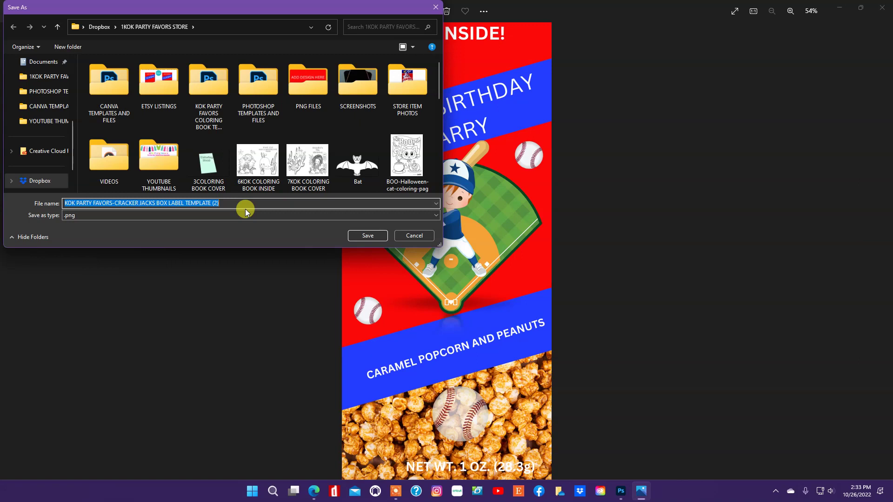
pyautogui.write('bASE')
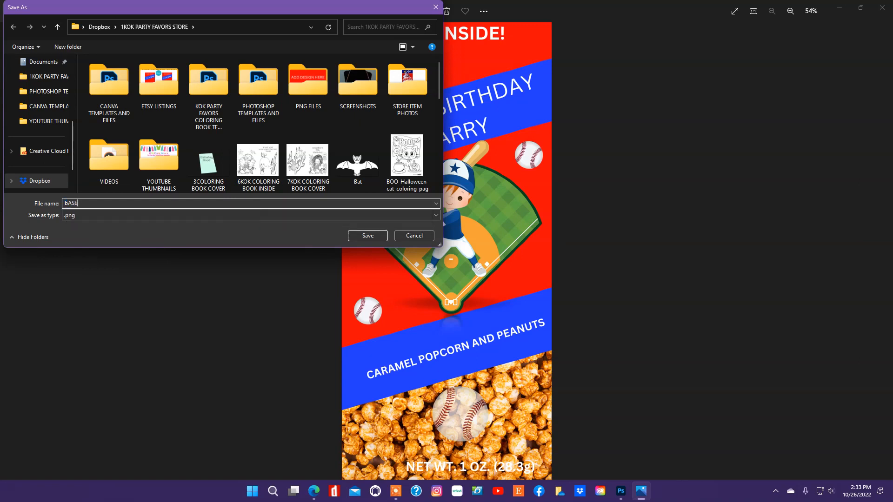
pyautogui.write('Baseball Cra')
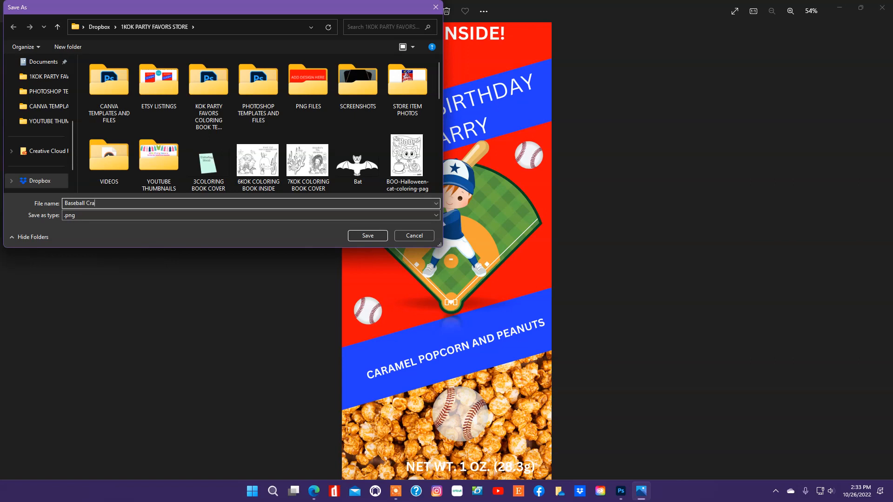
pyautogui.write('cker J')
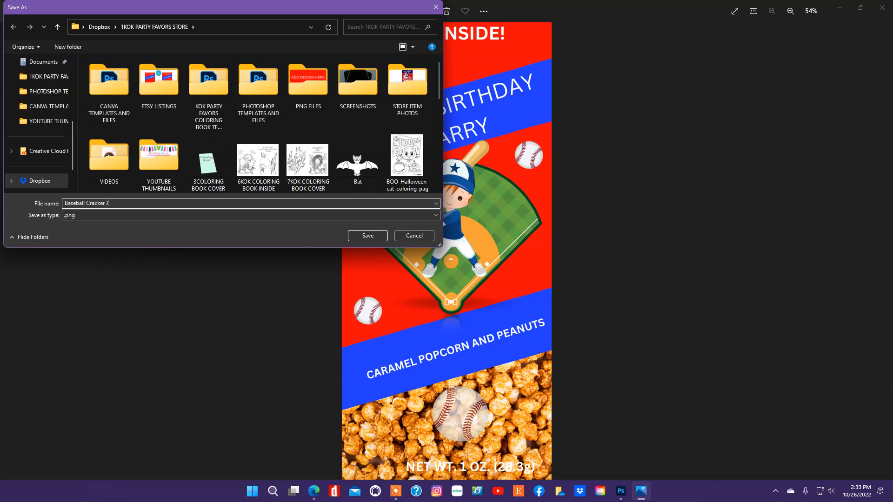
pyautogui.write('acl')
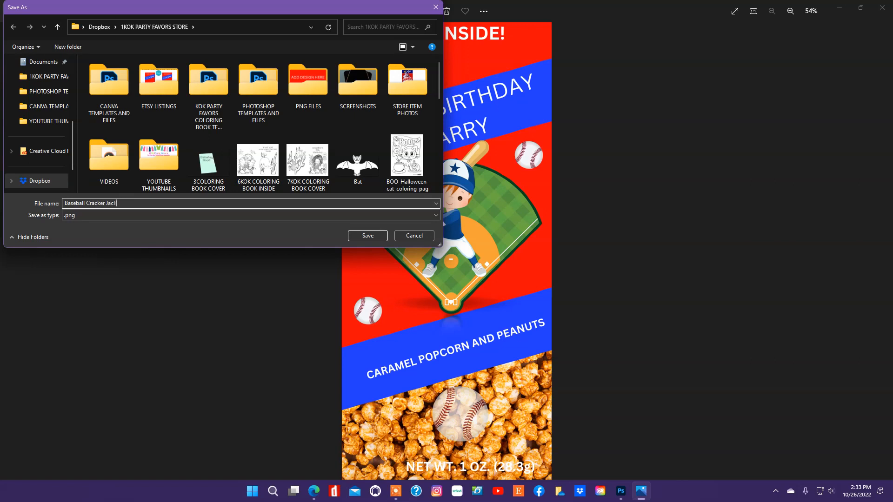
pyautogui.write('k Box L')
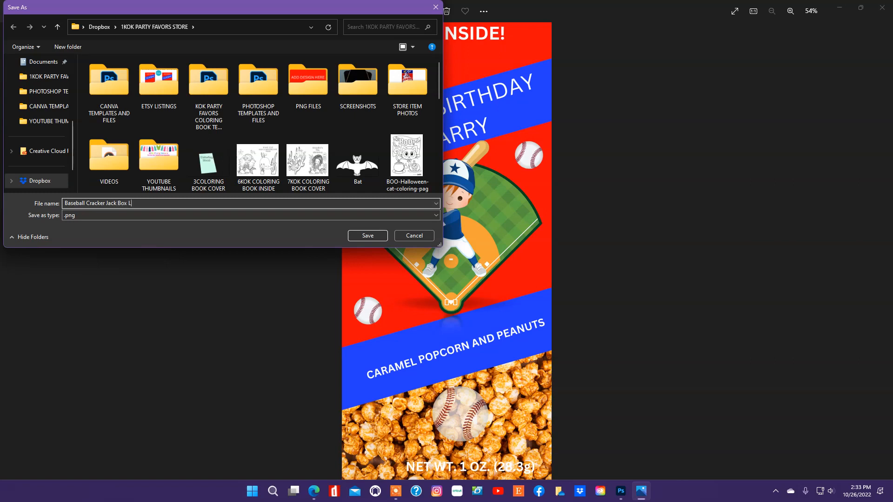
pyautogui.click(368, 235)
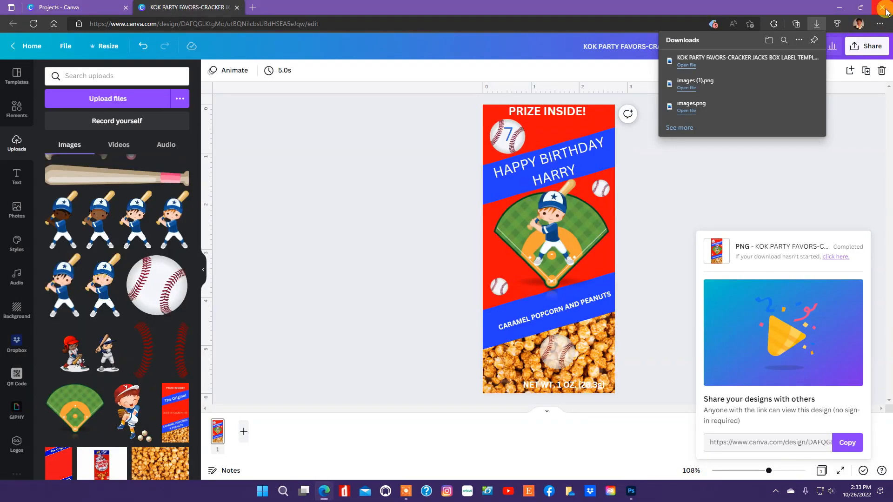
pyautogui.moveTo(886, 10)
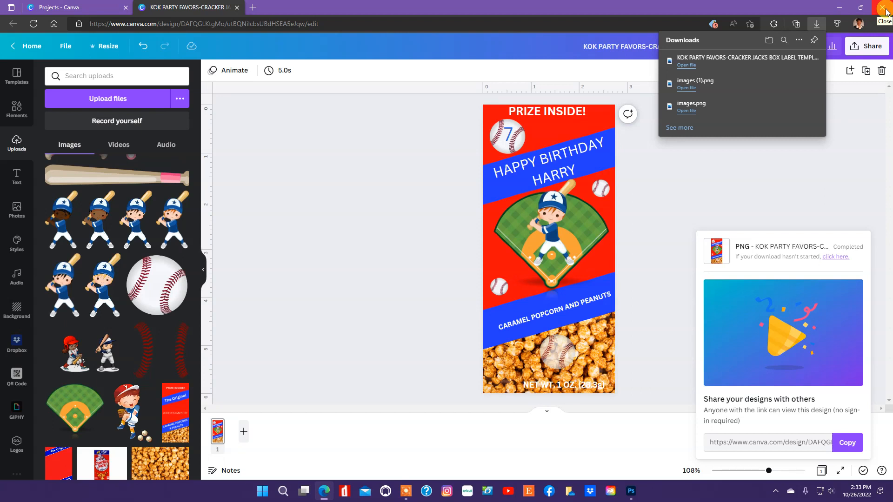